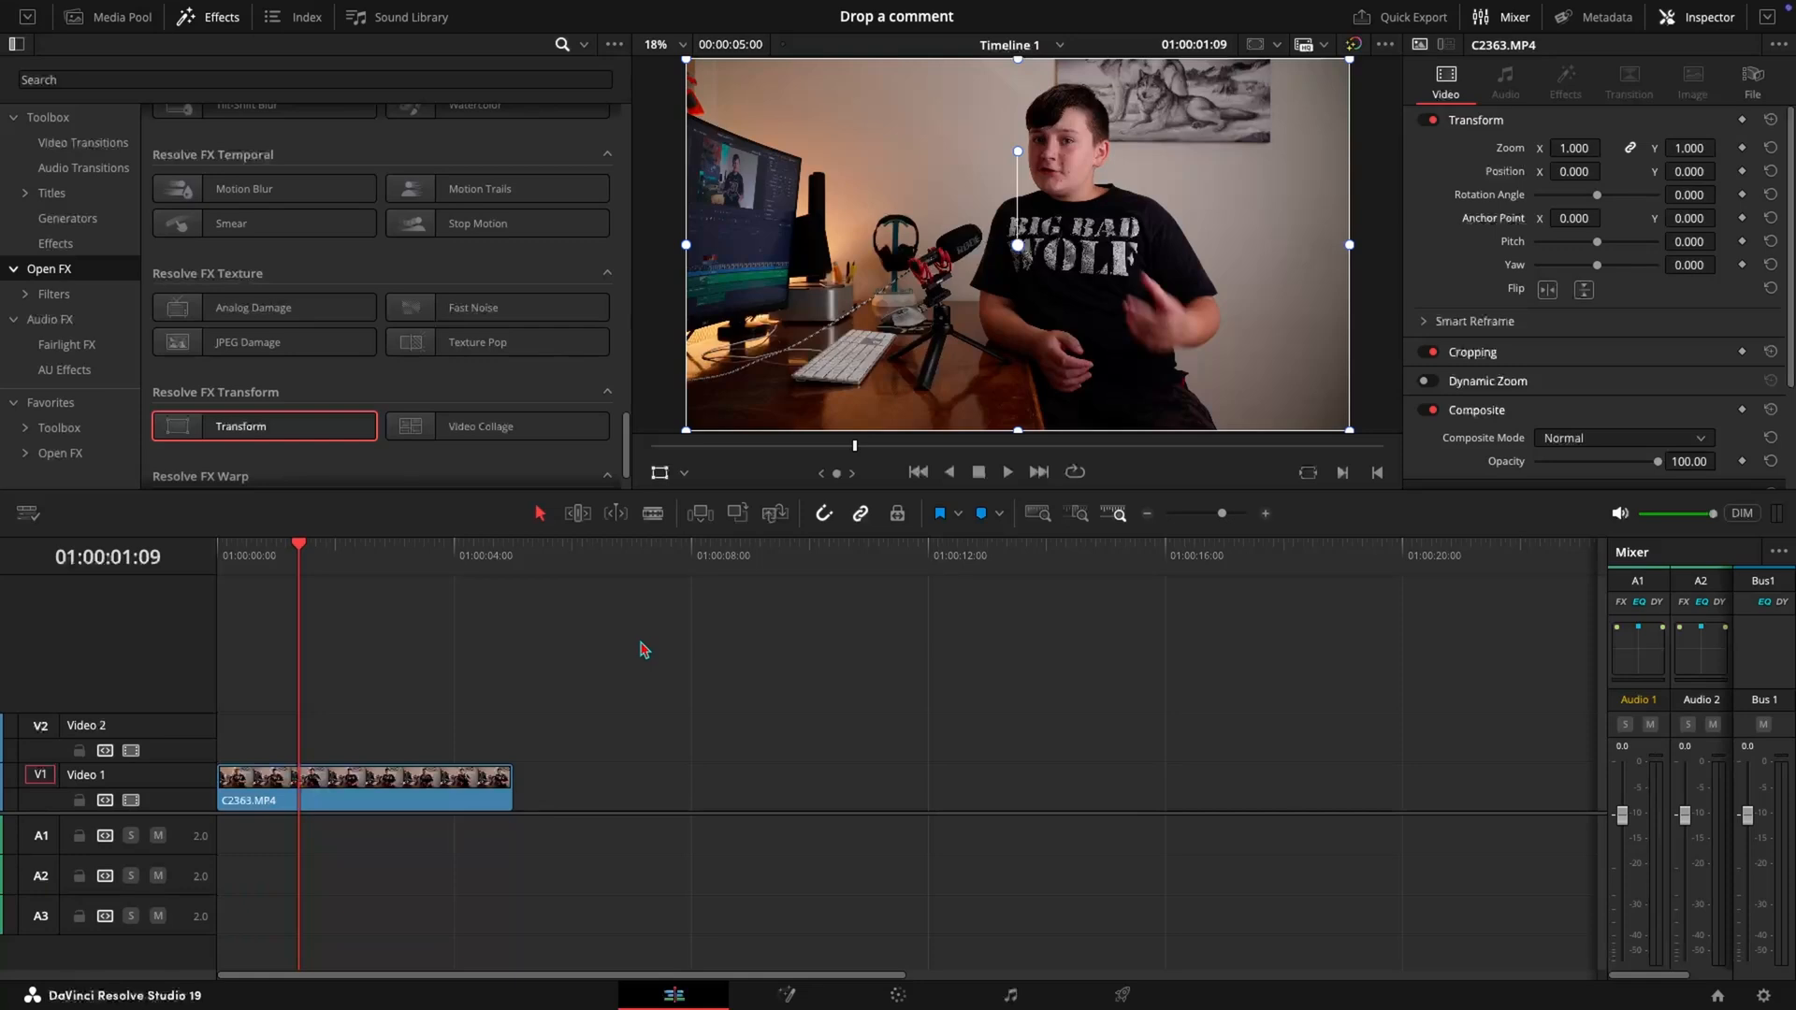
{"action": "mouse_move", "coordinate": [322, 274]}
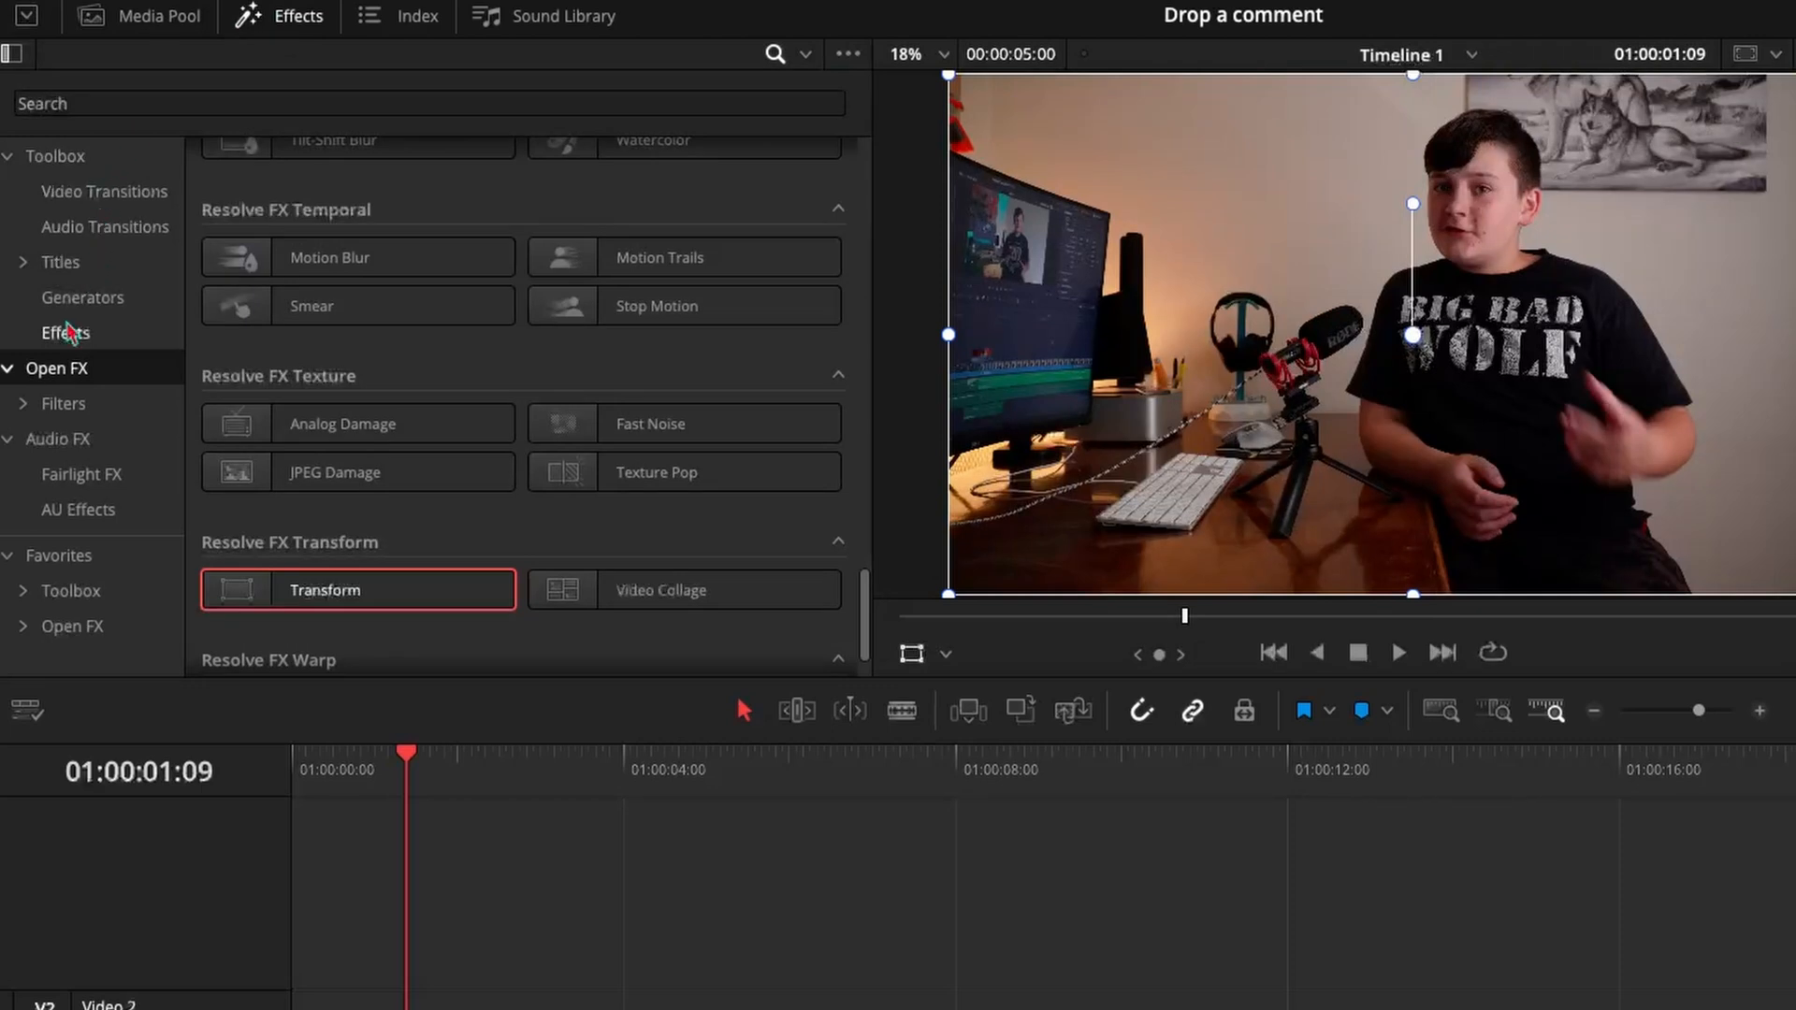
Place an Adjustment Clip from Toolbox Effects onto Video 3 above the talking-head clip
{"action": "left_click", "coordinate": [65, 333]}
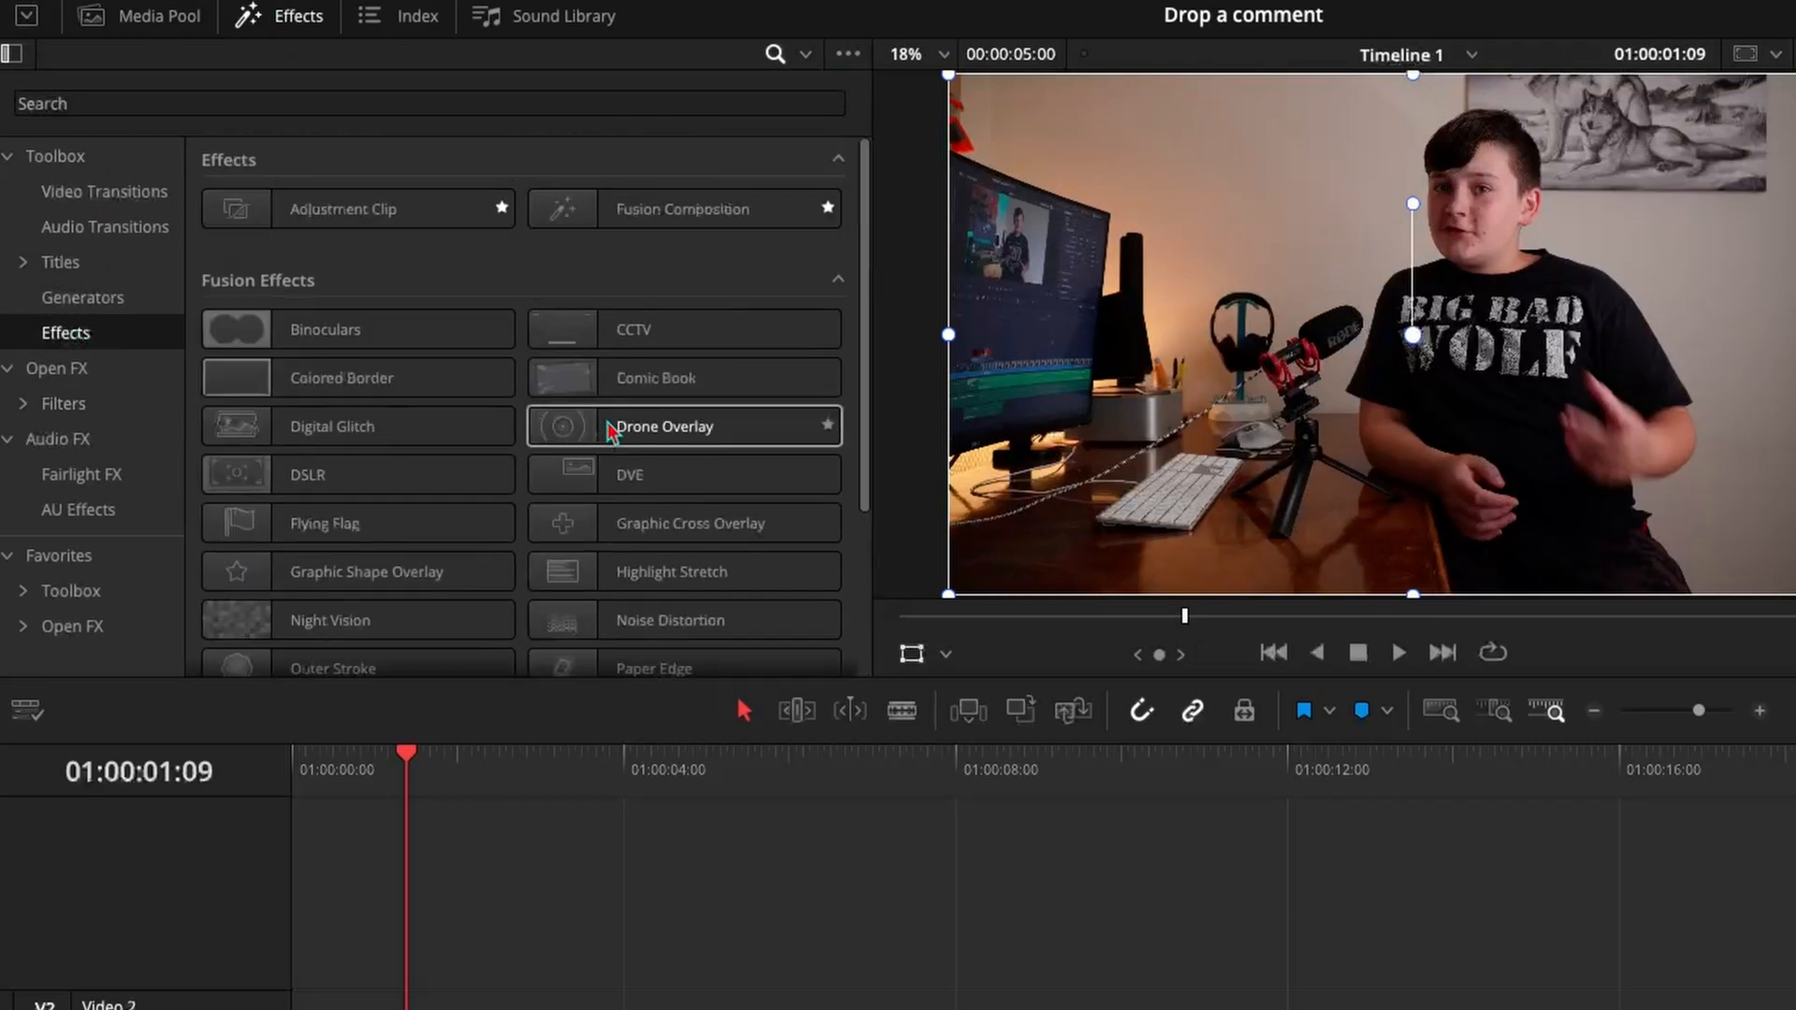
{"action": "mouse_move", "coordinate": [340, 208]}
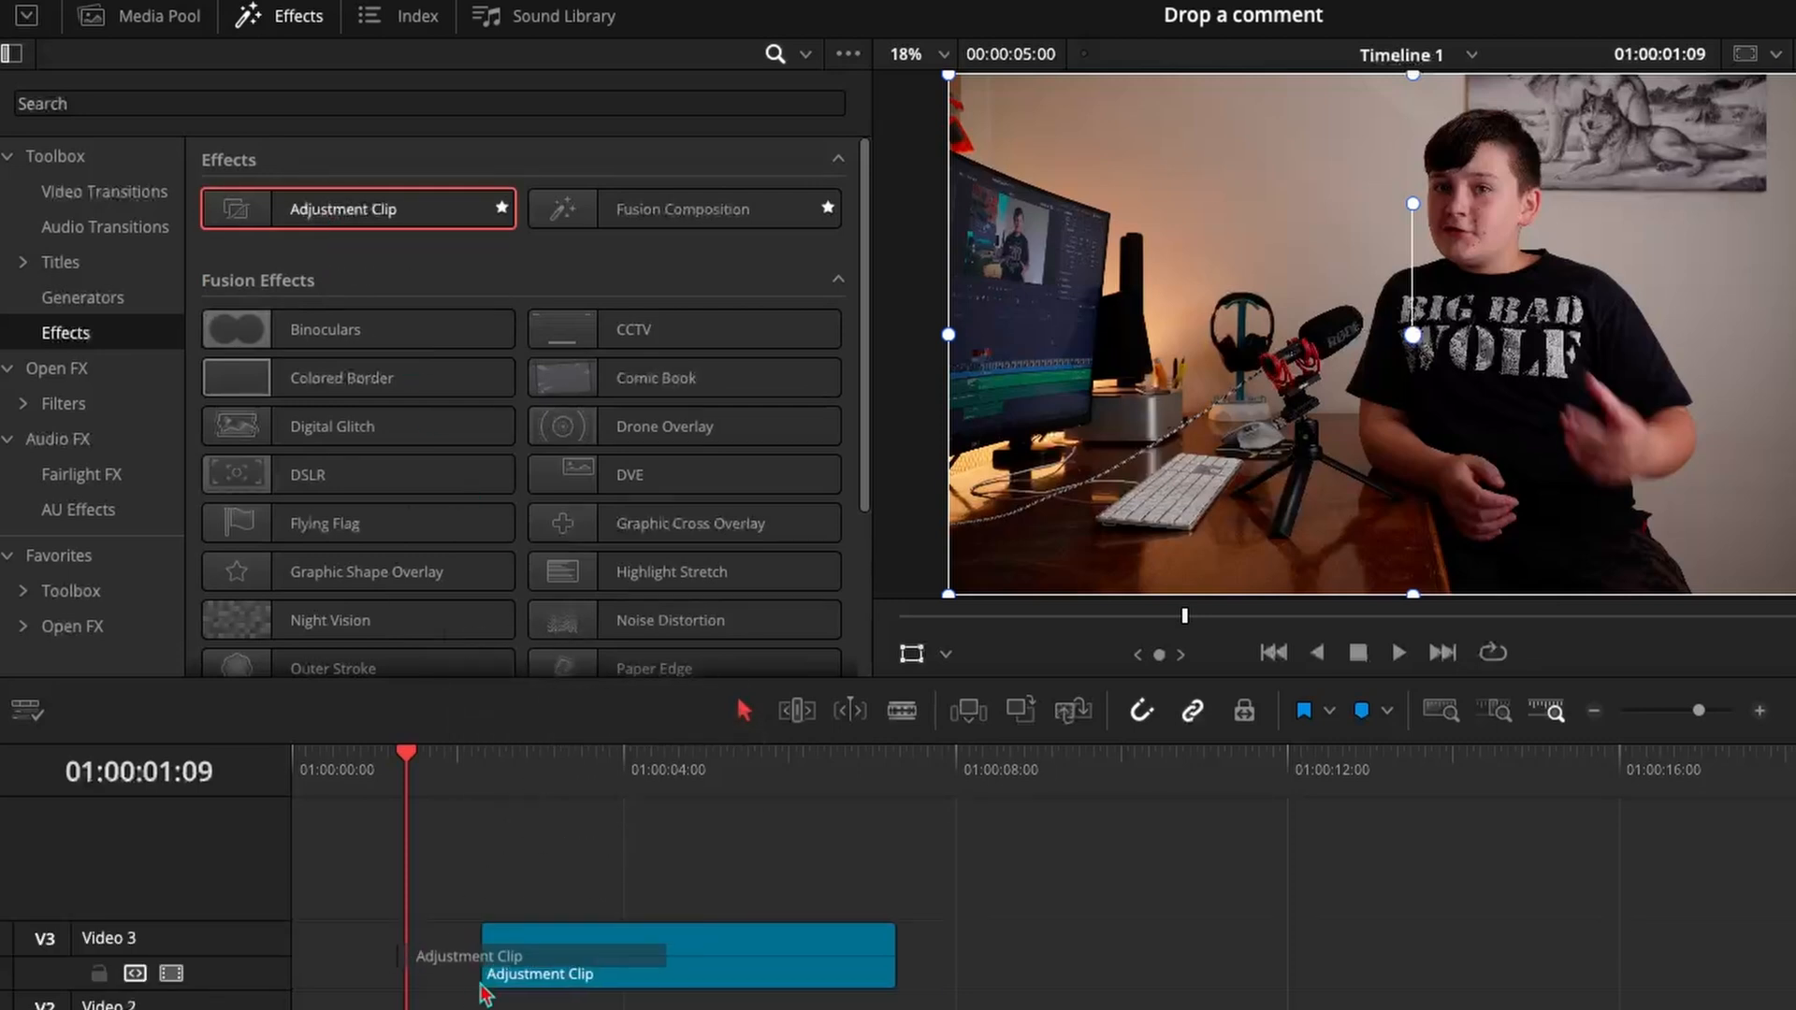
{"action": "left_click", "coordinate": [1695, 17]}
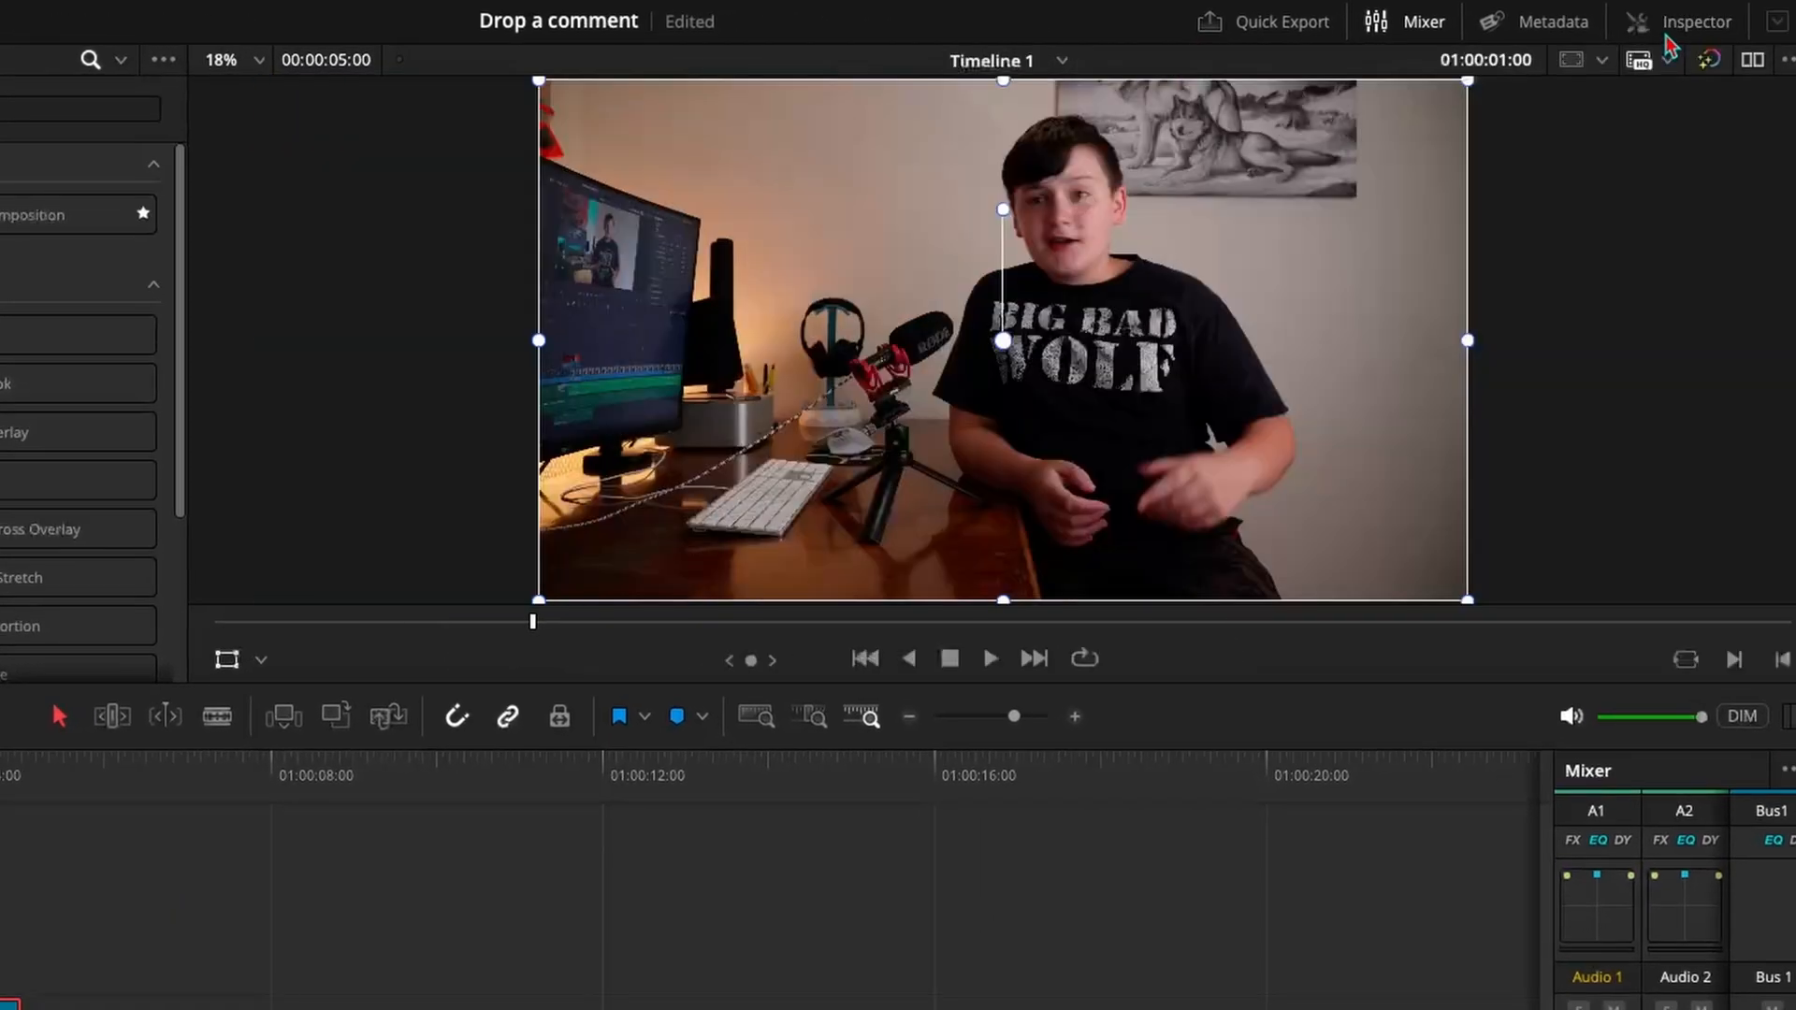
Show the adjustment clip's transform properties and move the playhead to 01:00:02:00
{"action": "left_click", "coordinate": [1697, 21]}
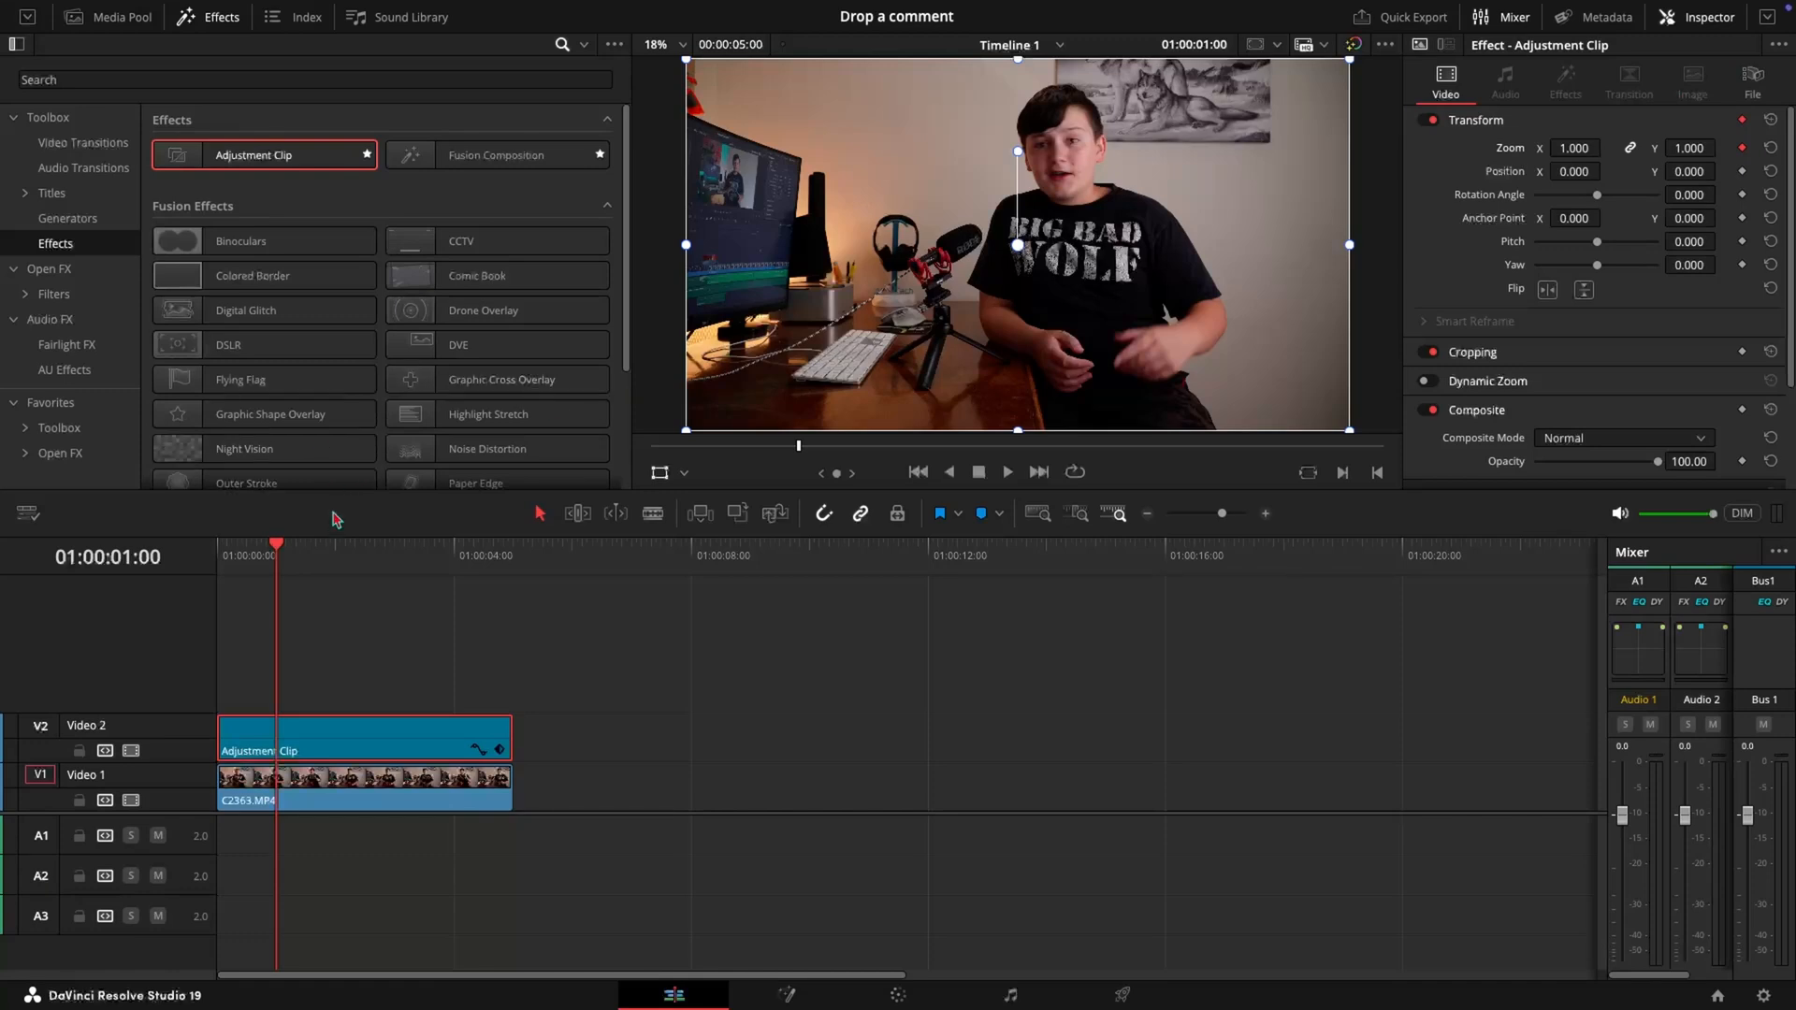
{"action": "left_click", "coordinate": [357, 543]}
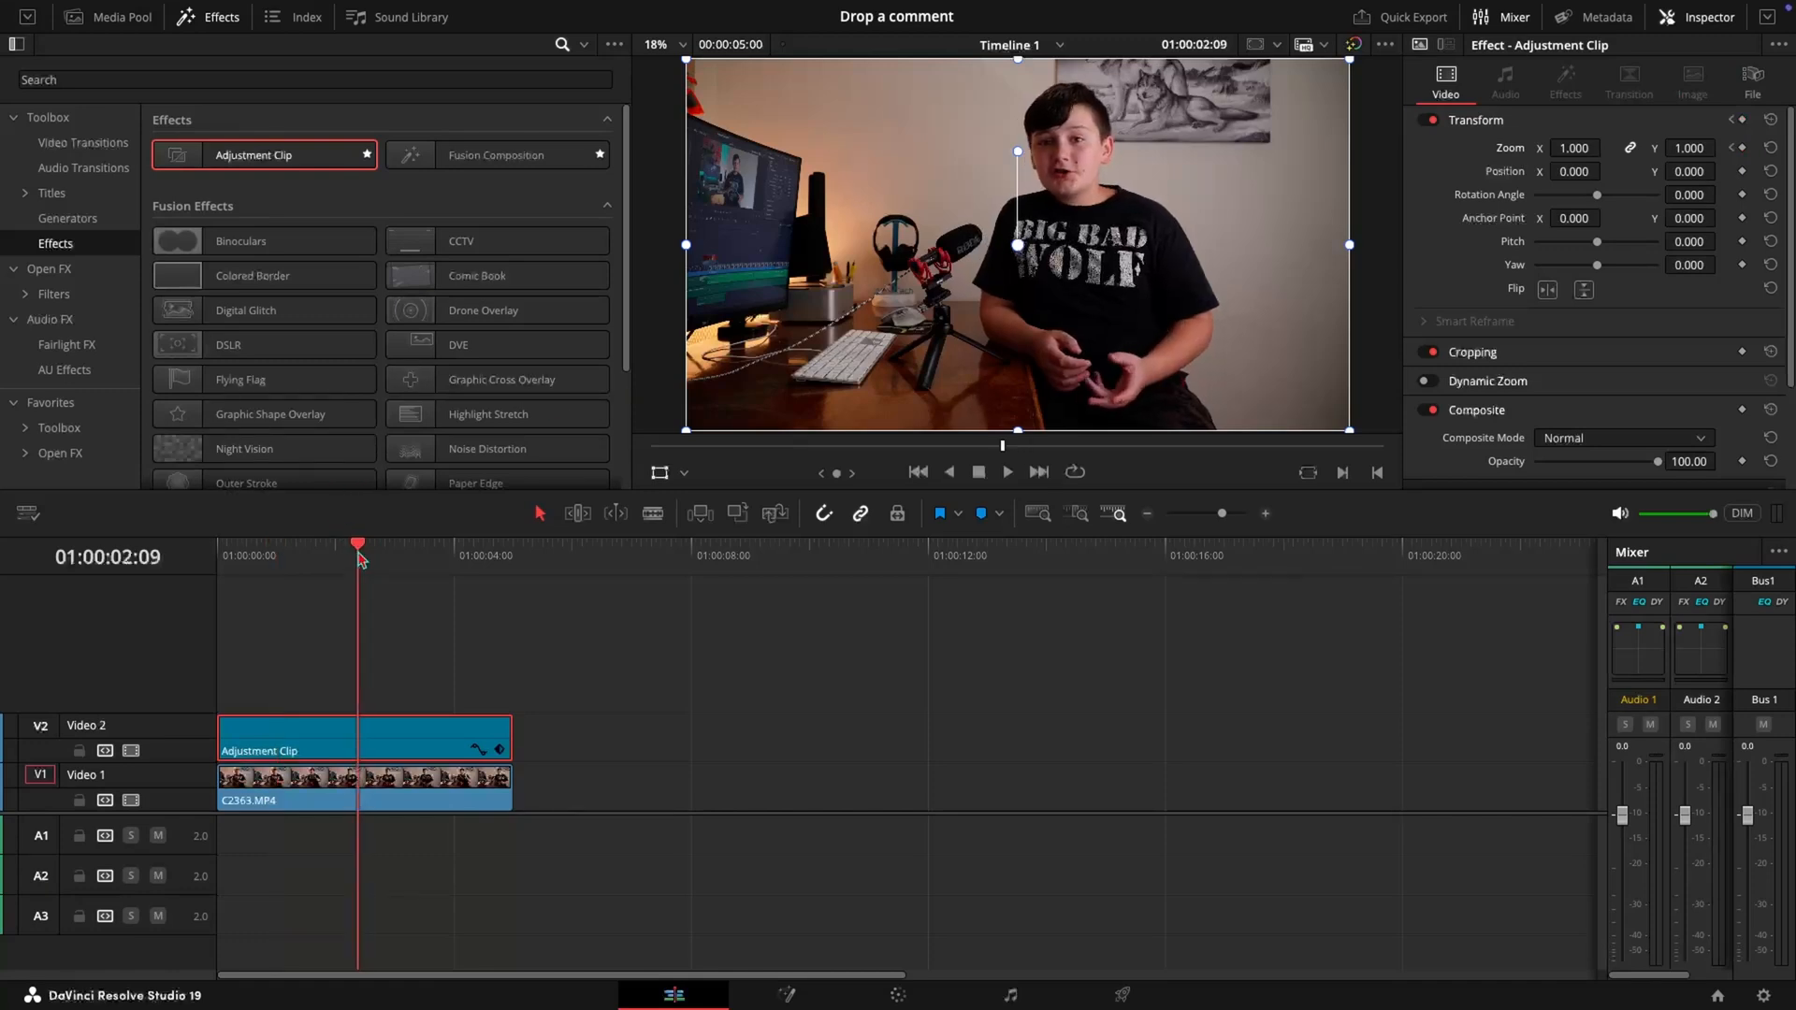
{"action": "left_click_drag", "start_coordinate": [359, 542], "coordinate": [338, 542]}
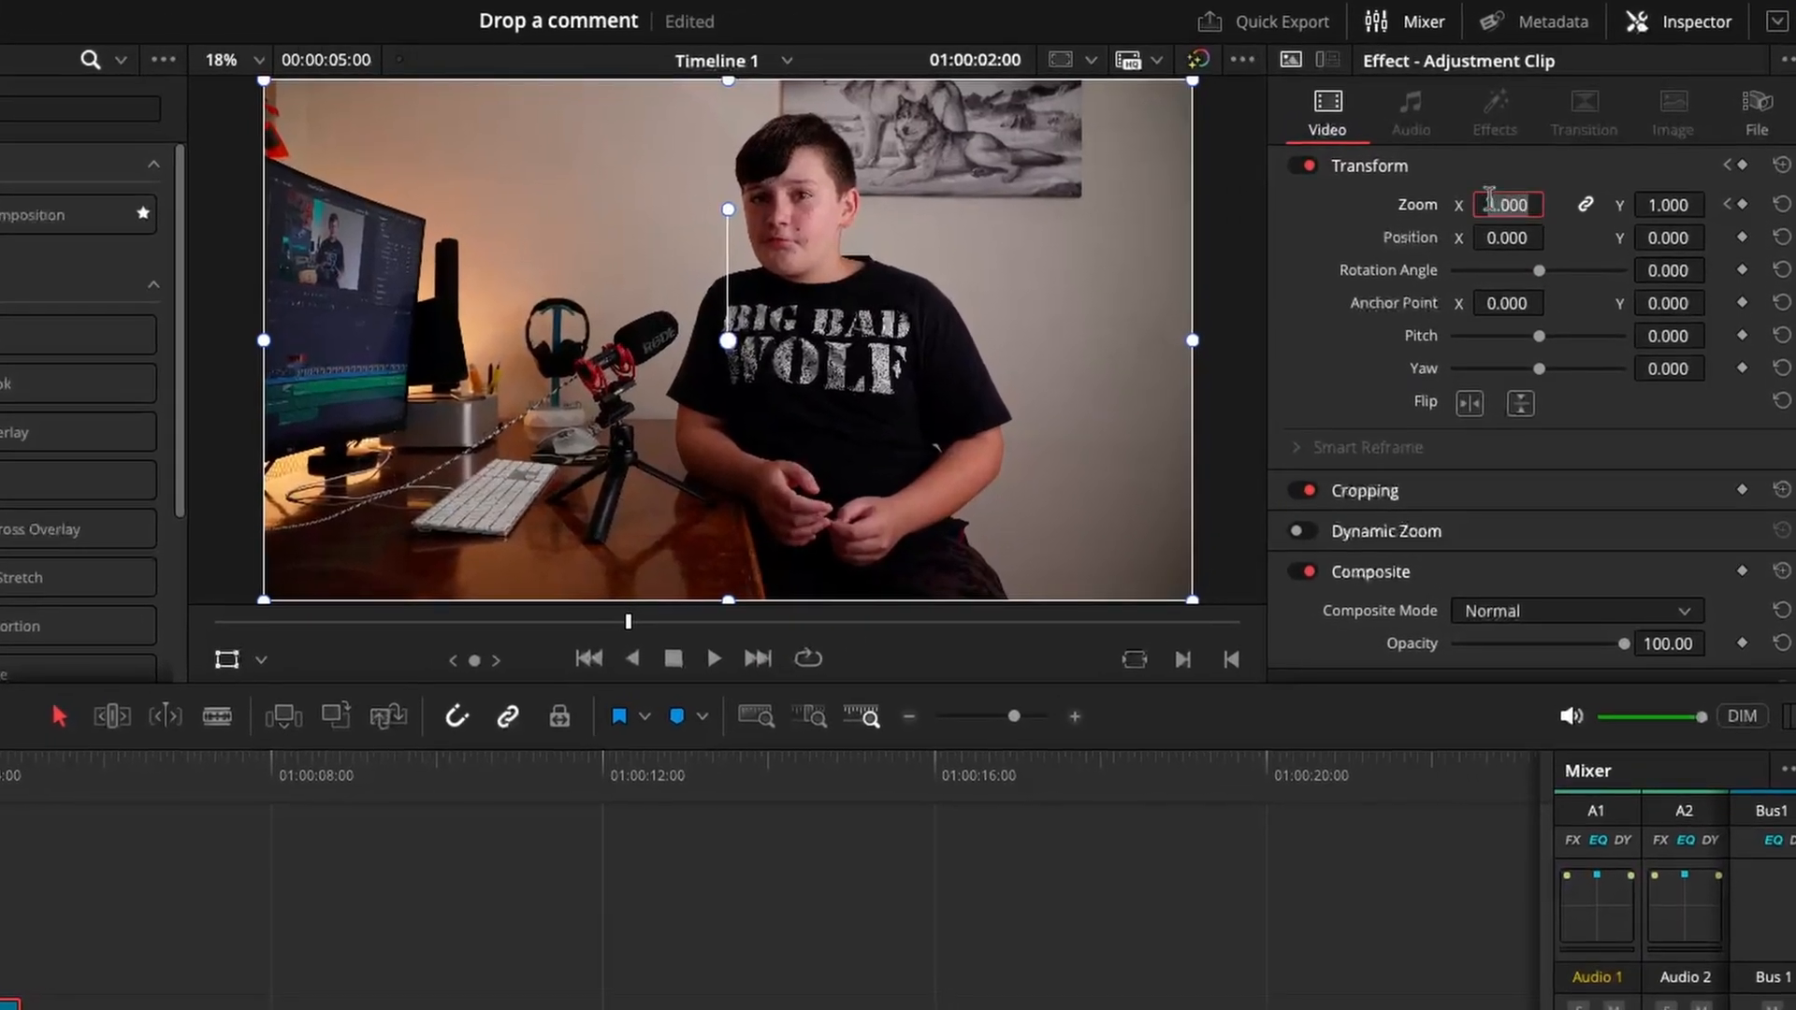
Set Zoom to 1.300 at two seconds and keyframe it
{"action": "type", "text": "1.300"}
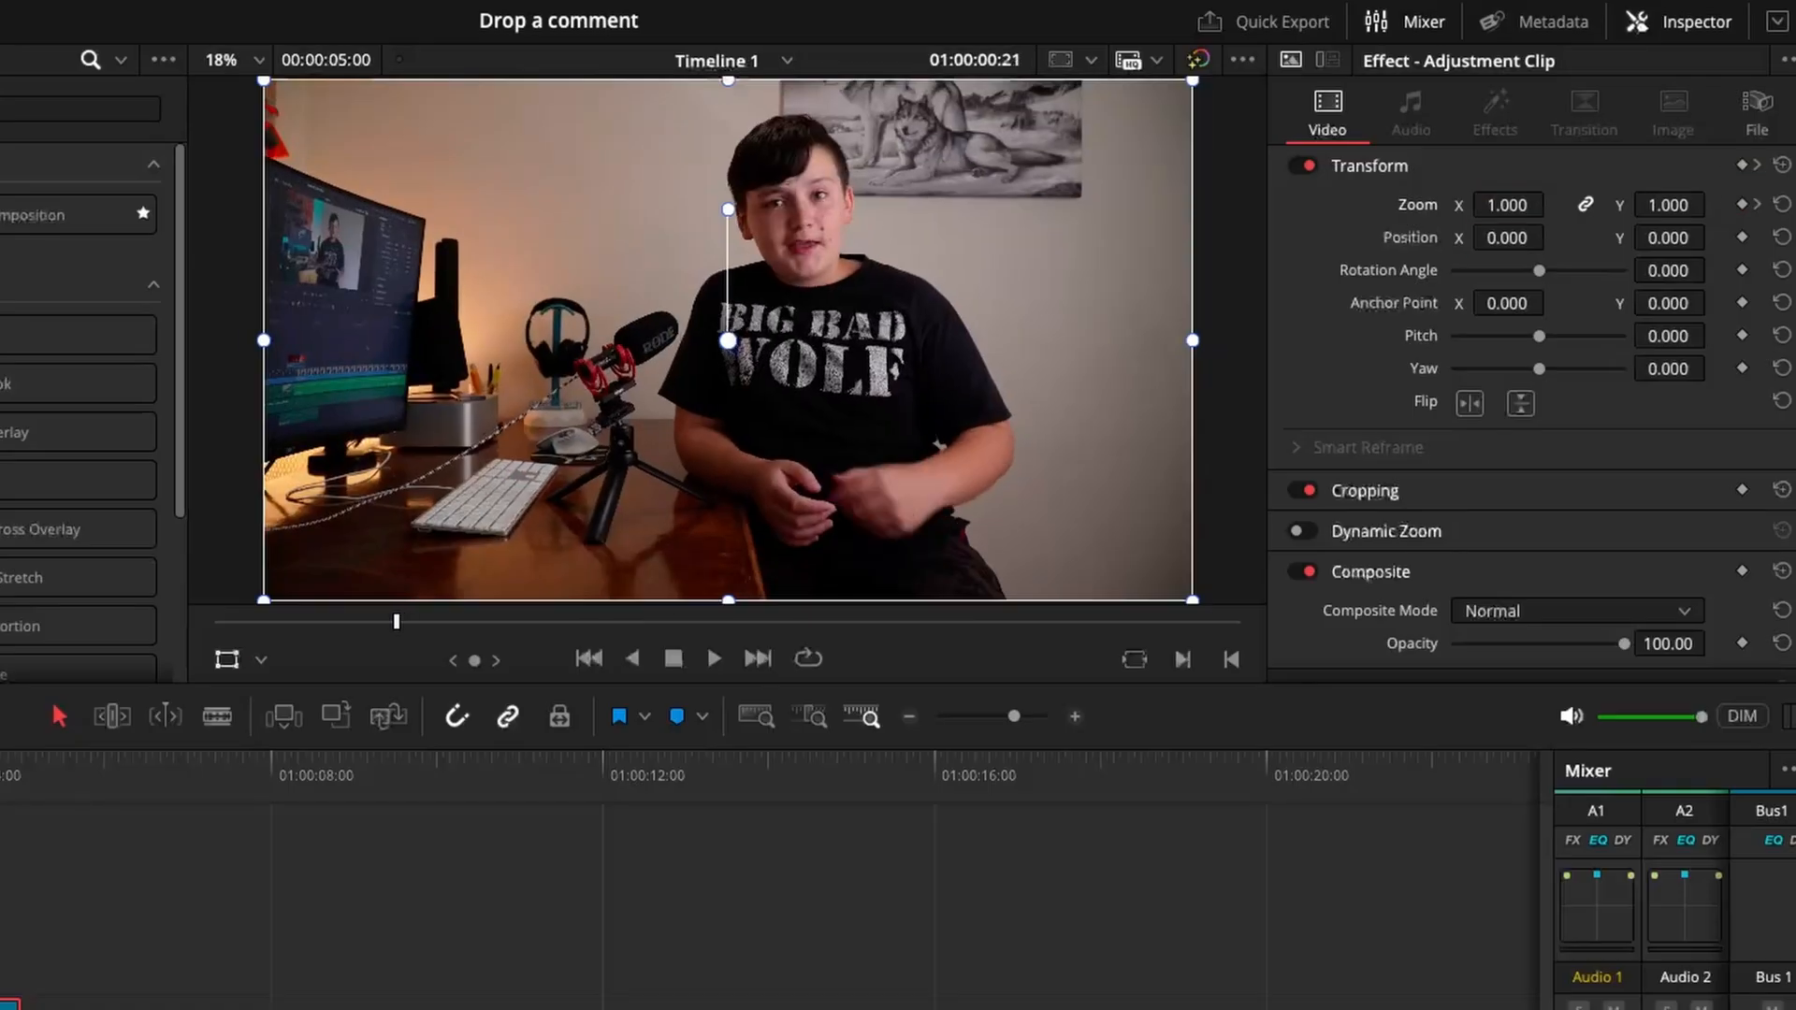
{"action": "left_click", "coordinate": [712, 657]}
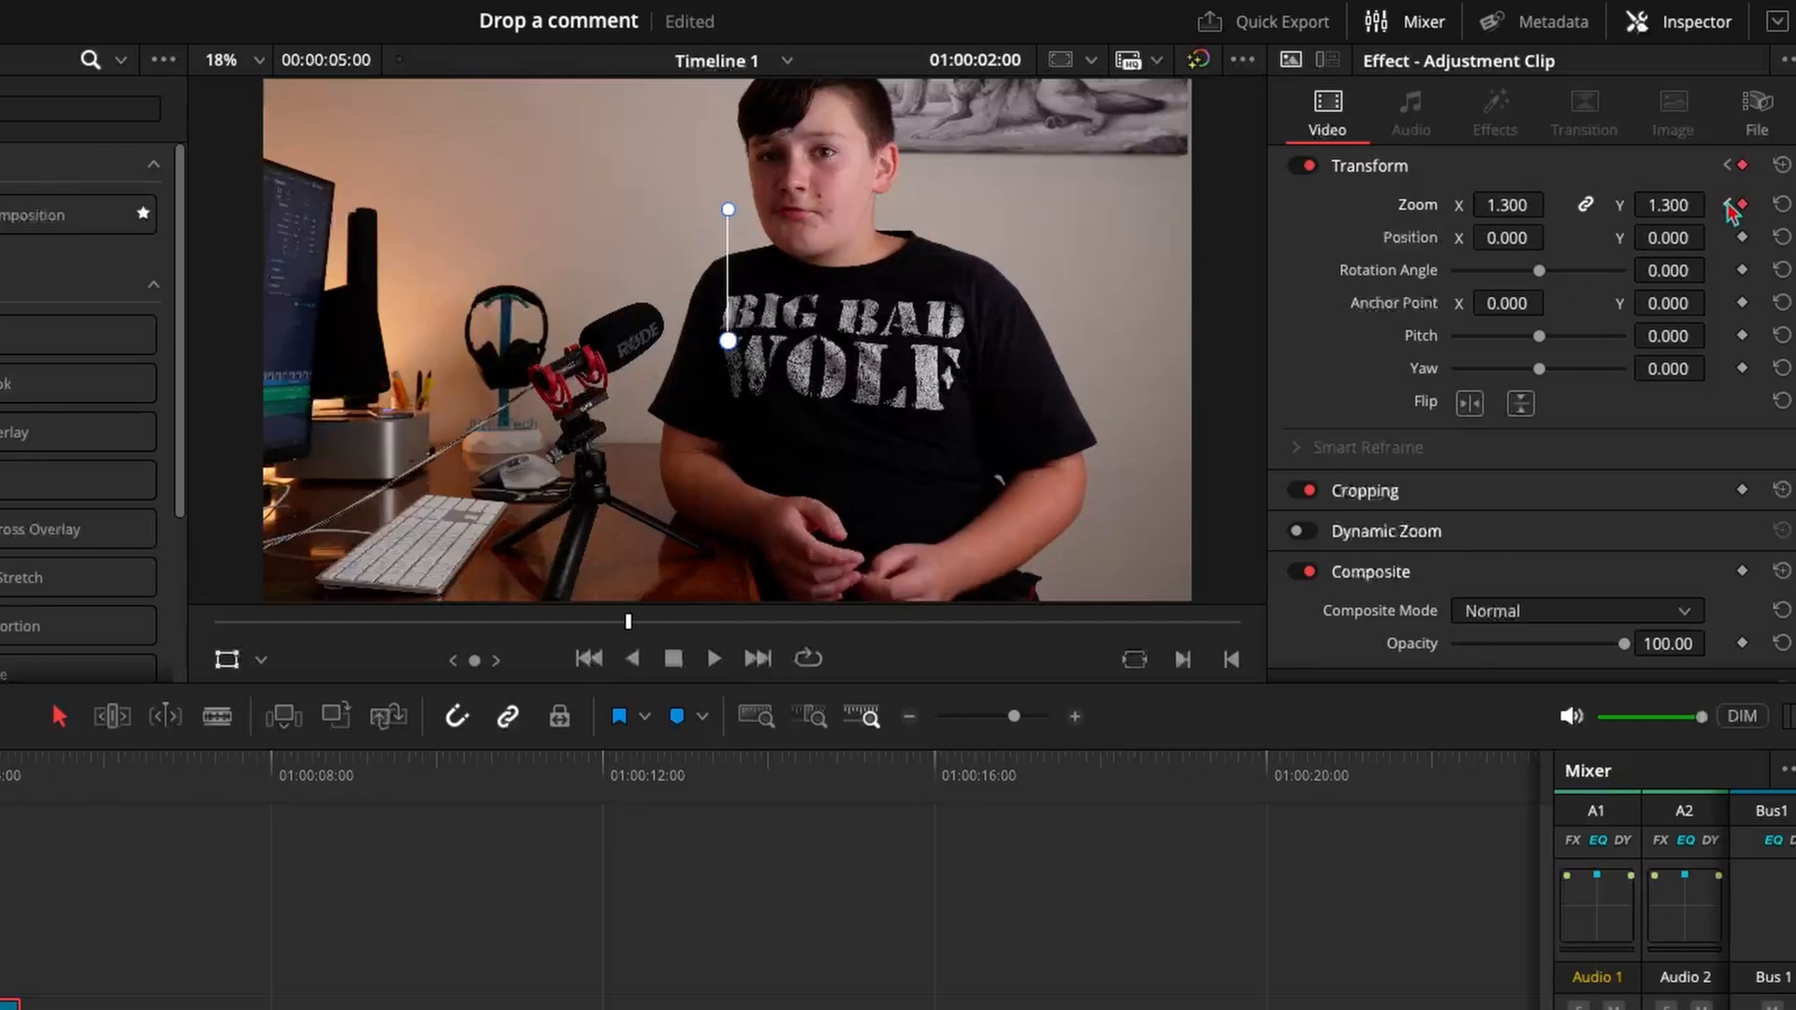
Change the 1.300 zoom keyframe's interpolation to Ease In
{"action": "left_click", "coordinate": [1740, 204]}
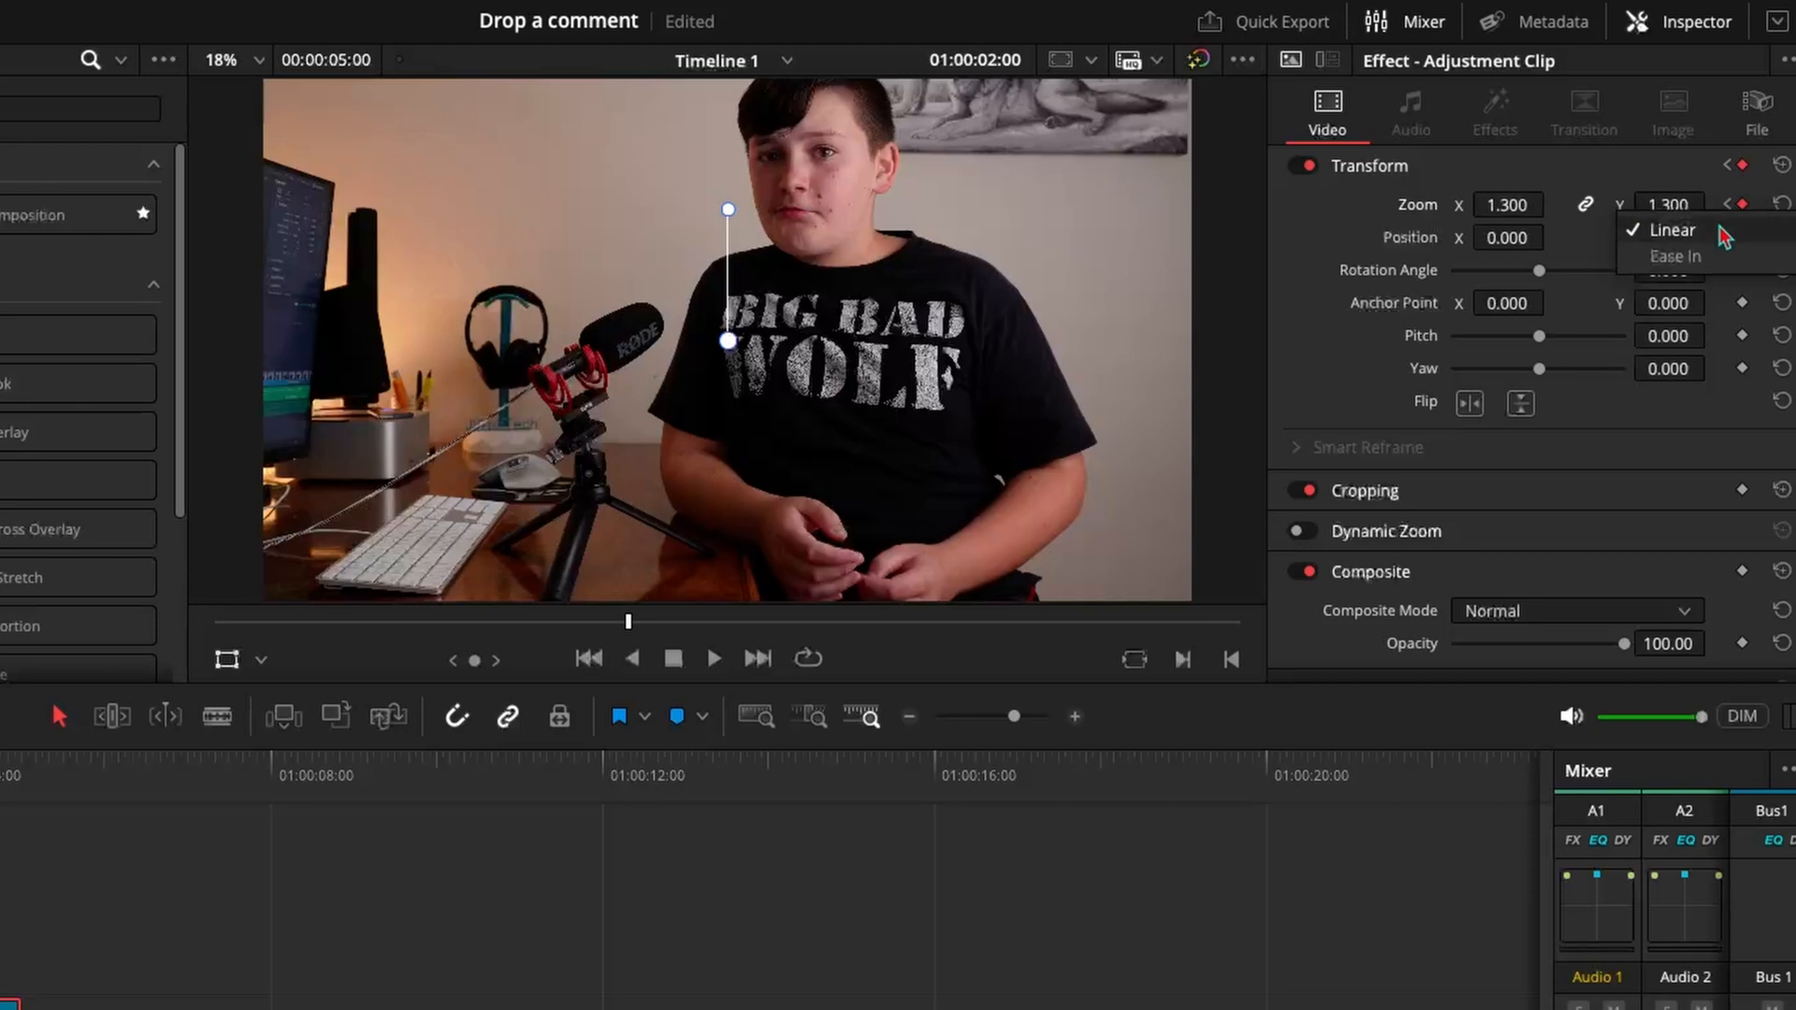
{"action": "left_click", "coordinate": [1670, 228]}
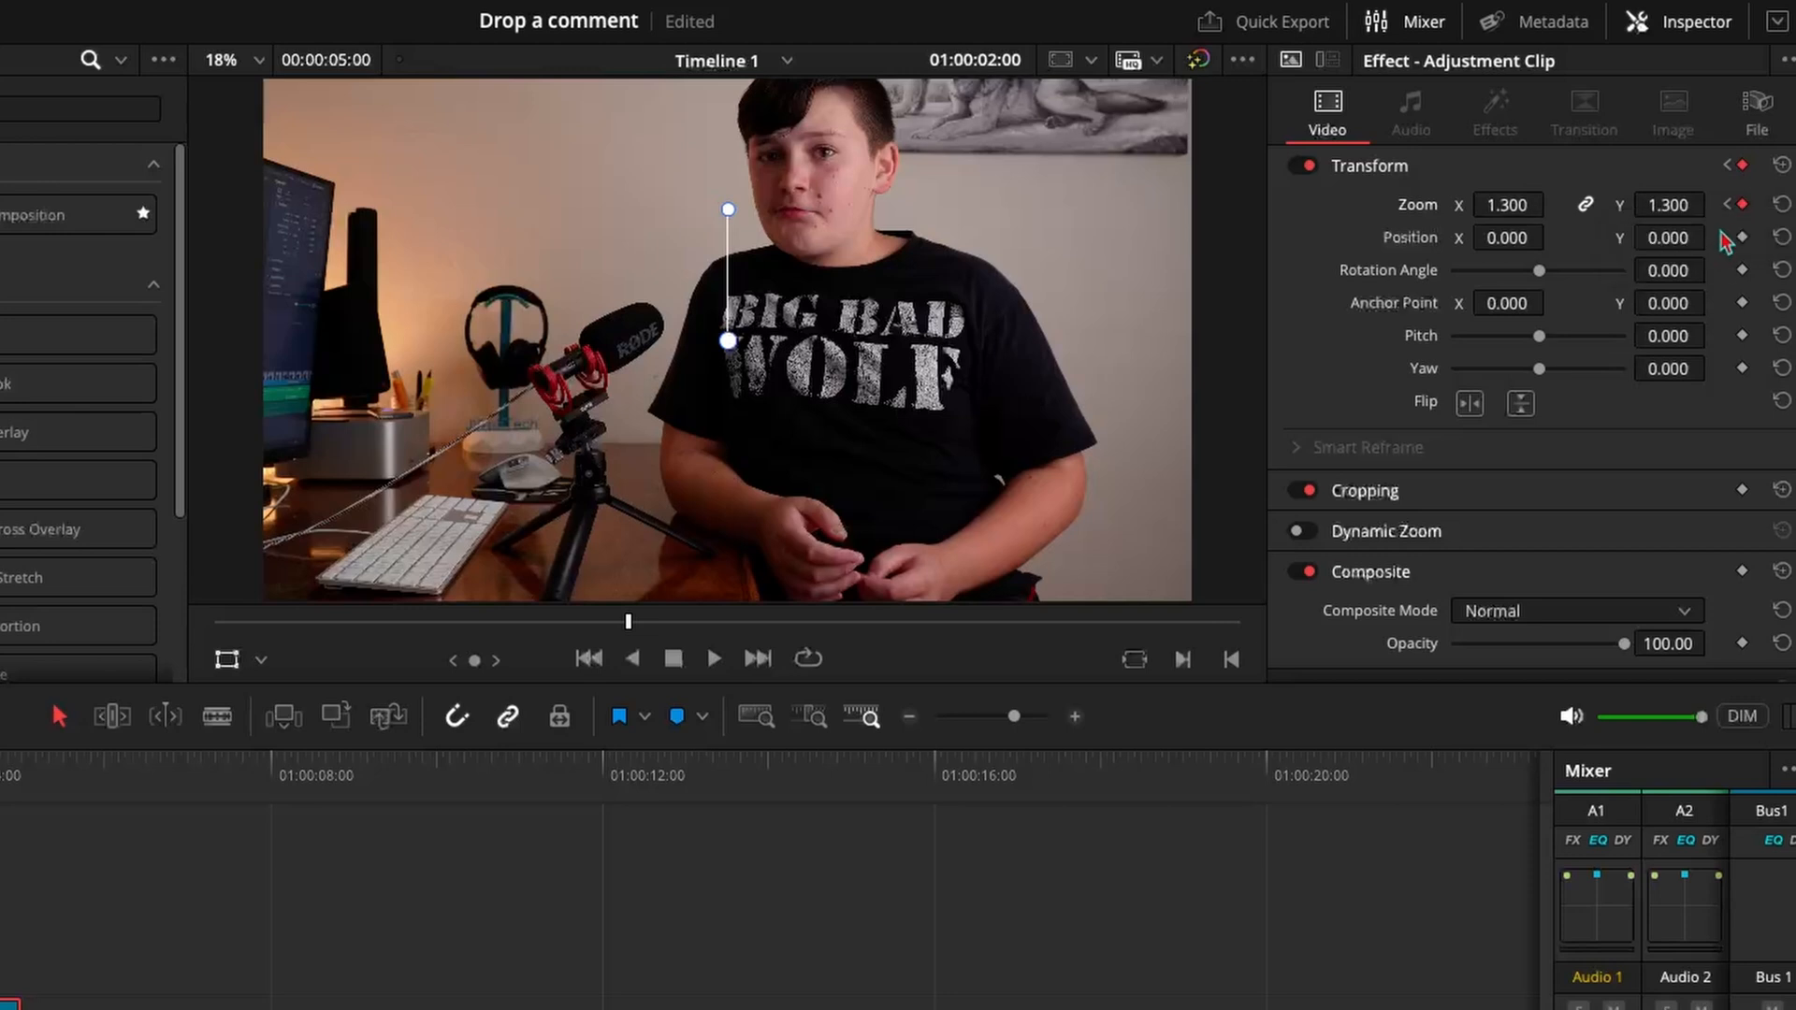
{"action": "left_click", "coordinate": [1782, 204]}
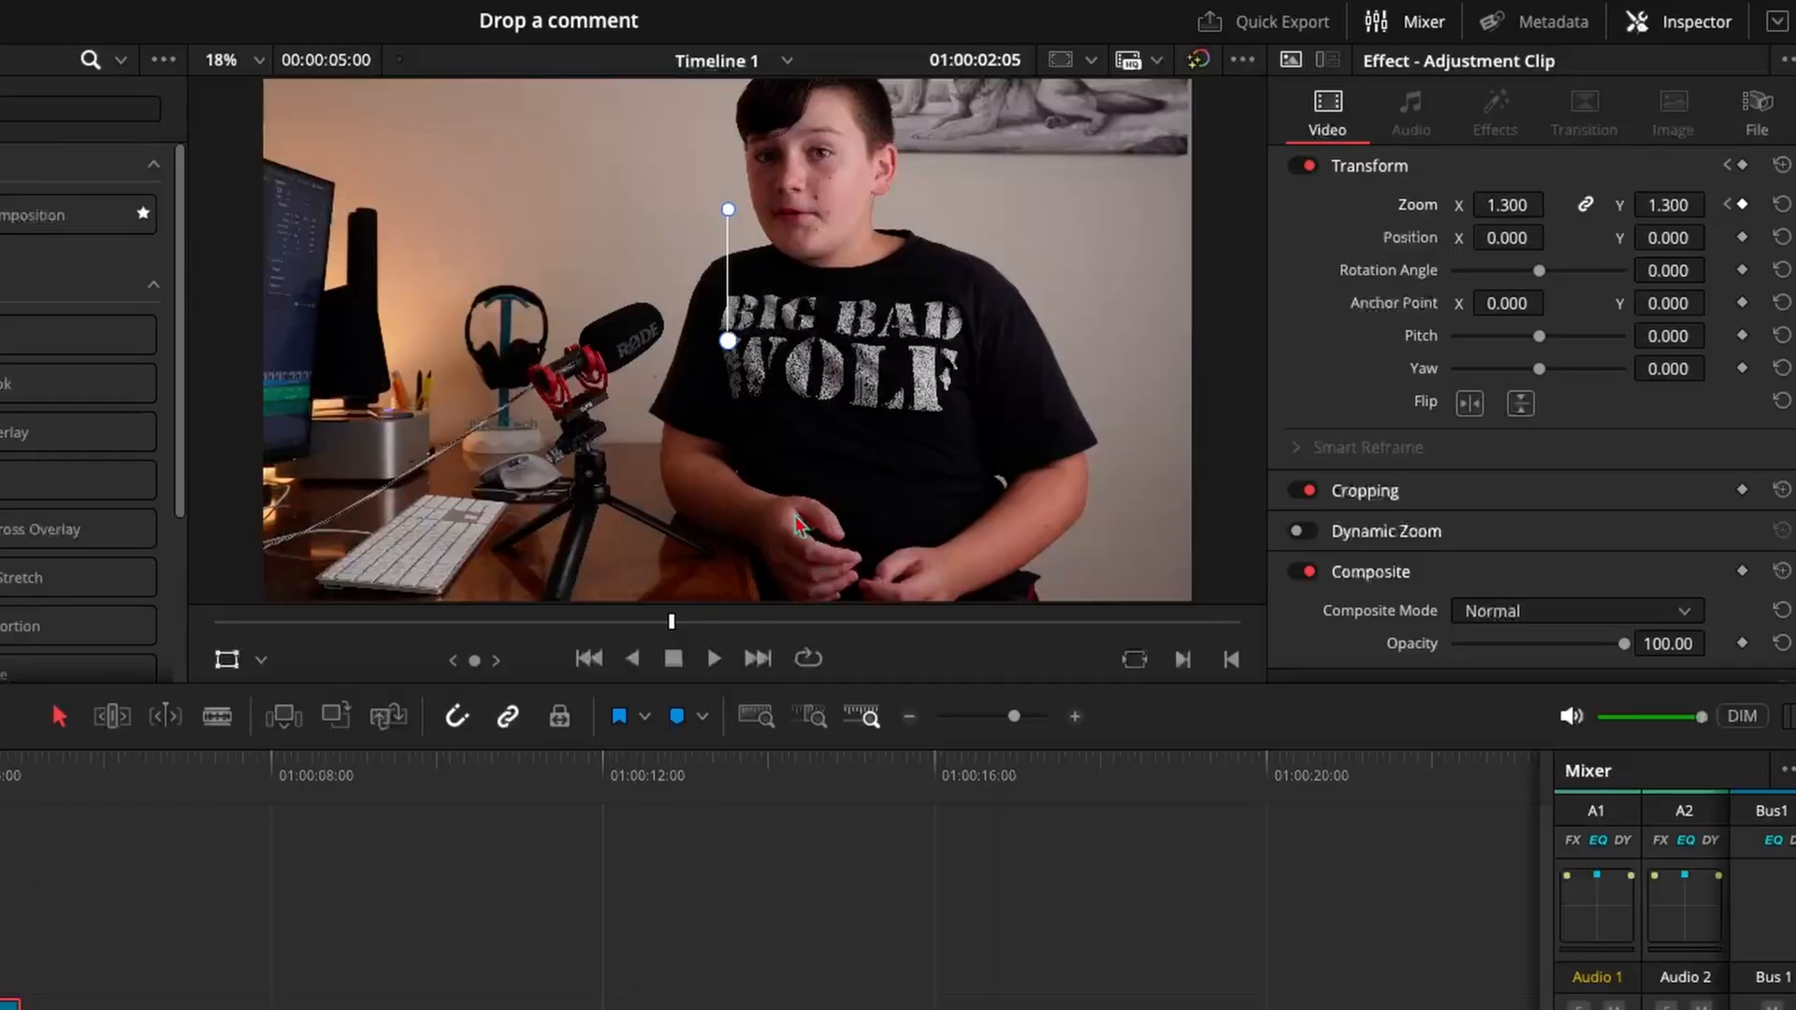
{"action": "mouse_move", "coordinate": [788, 474]}
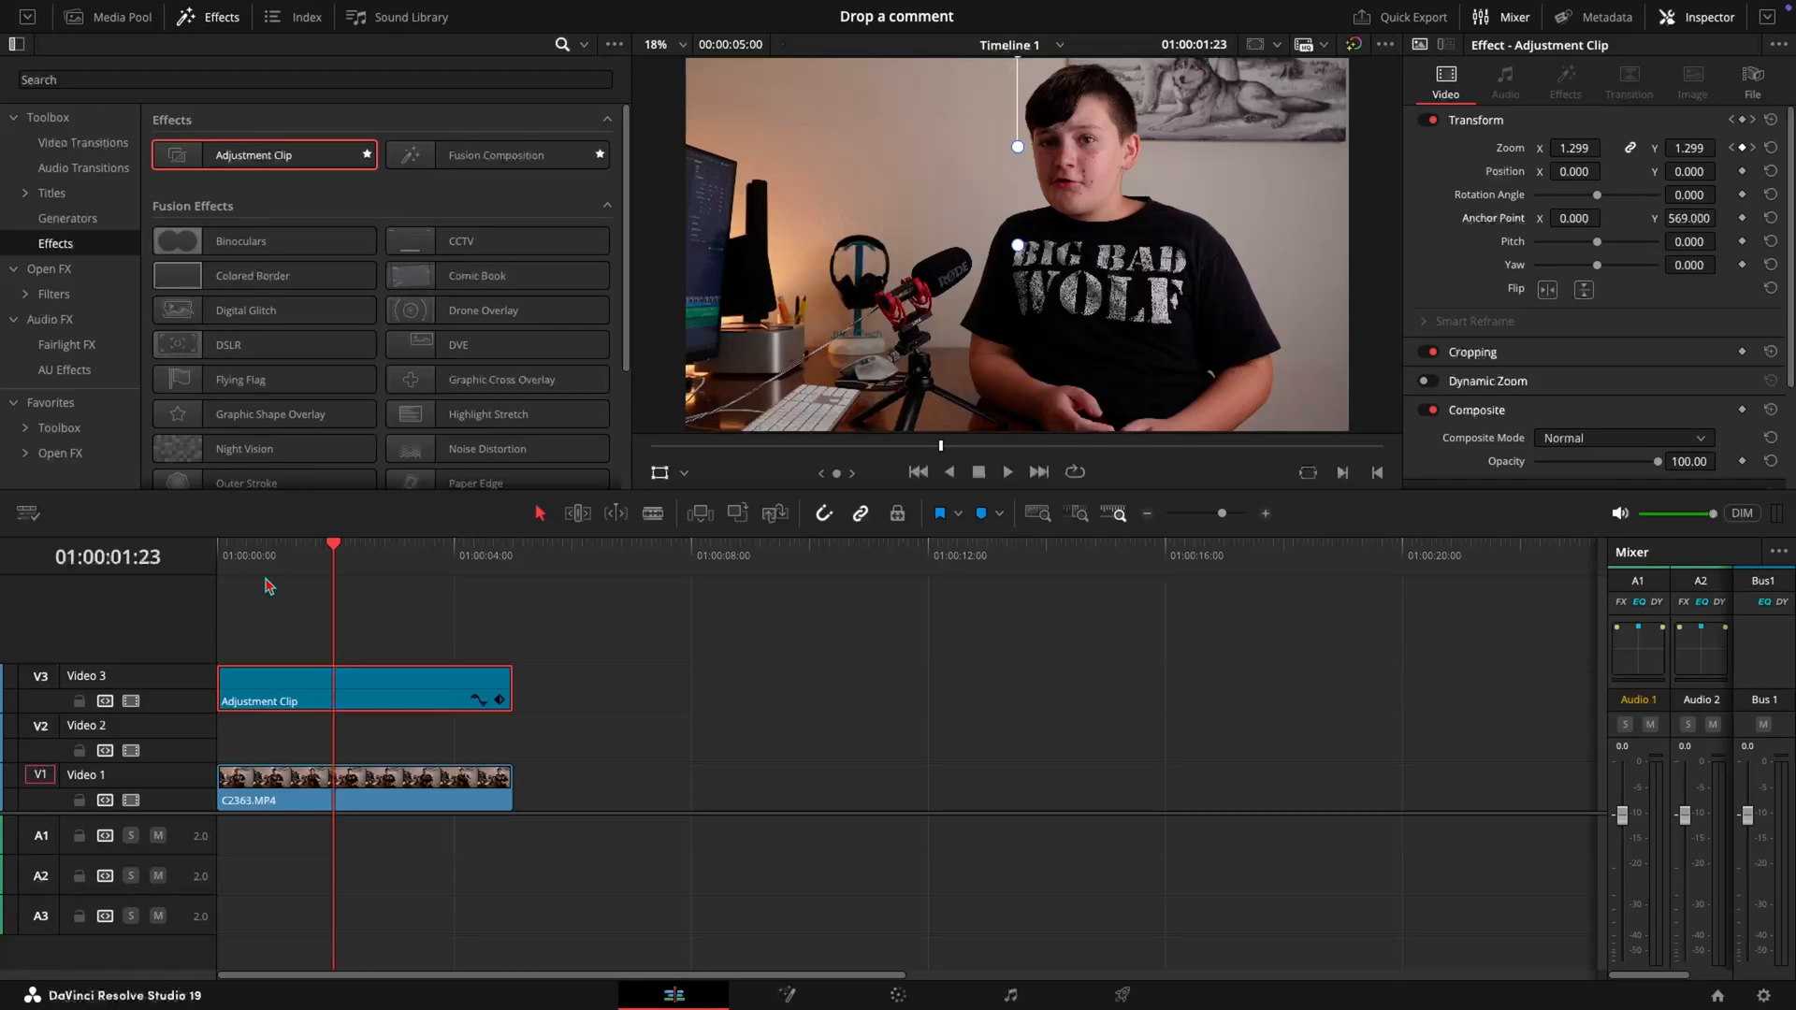
{"action": "mouse_move", "coordinate": [210, 49]}
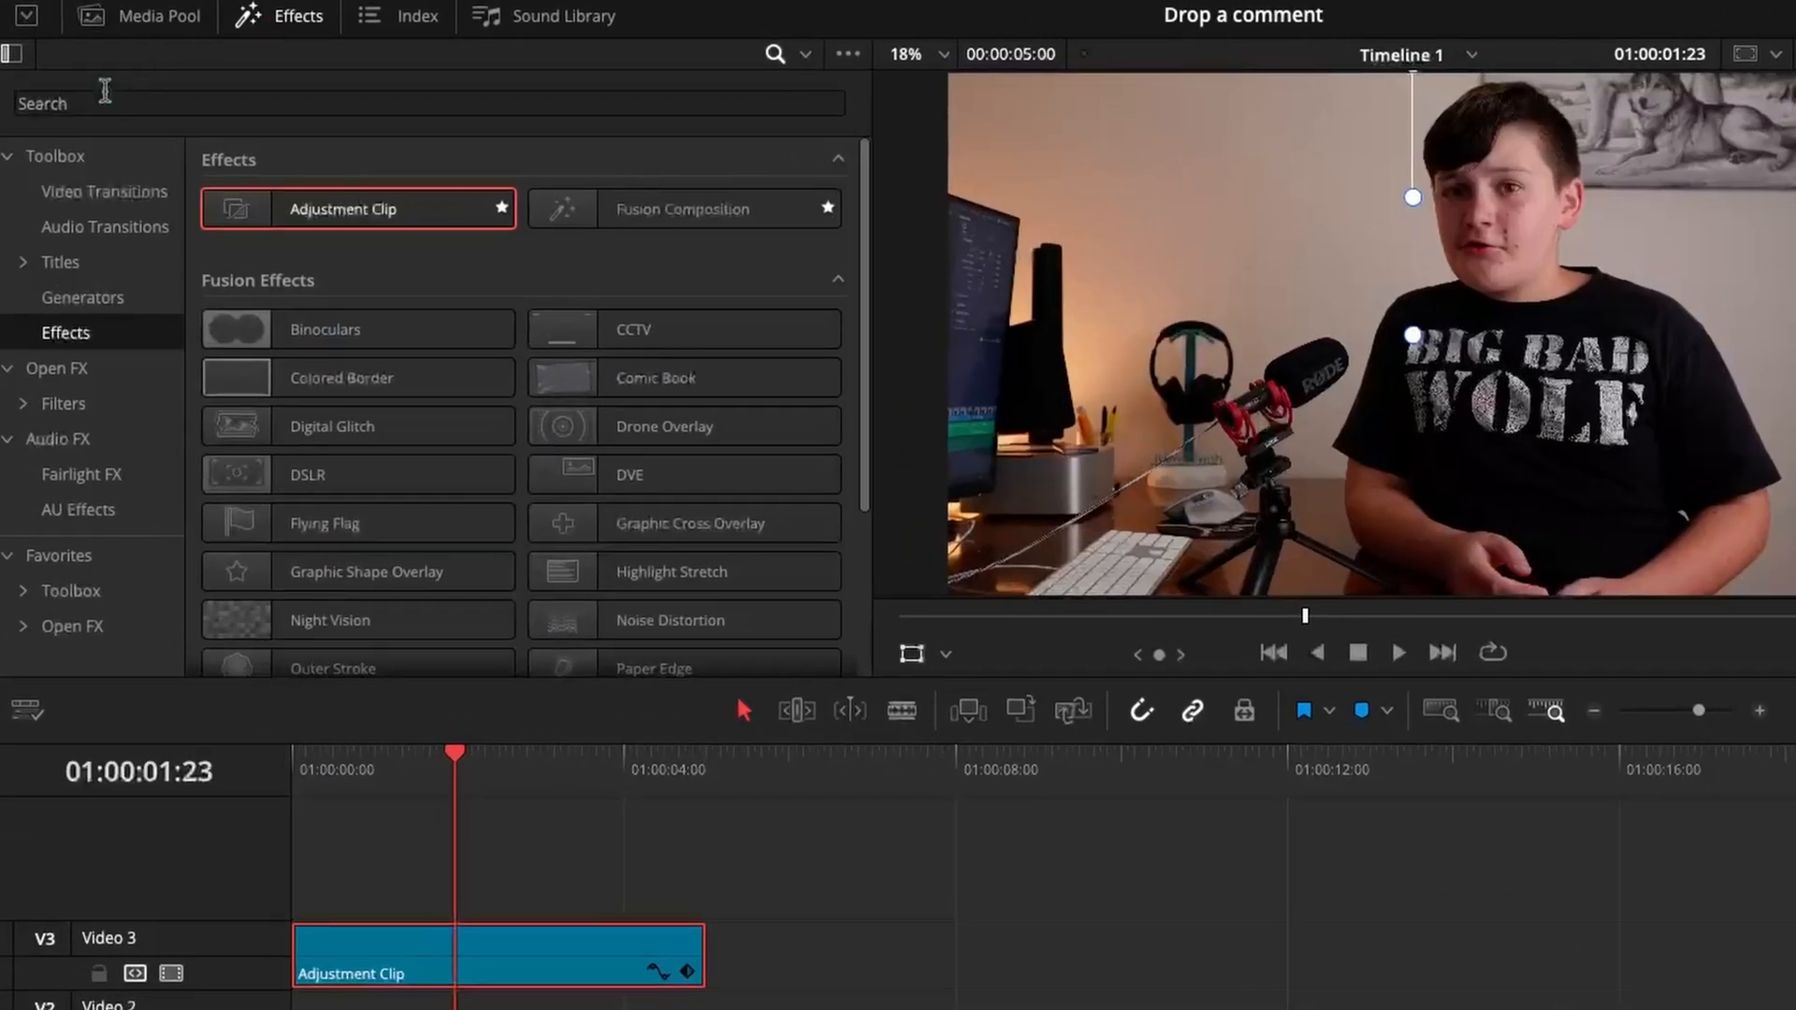
Add a Text+ title from Toolbox Titles onto Video 2 under the adjustment clip
{"action": "left_click", "coordinate": [60, 262]}
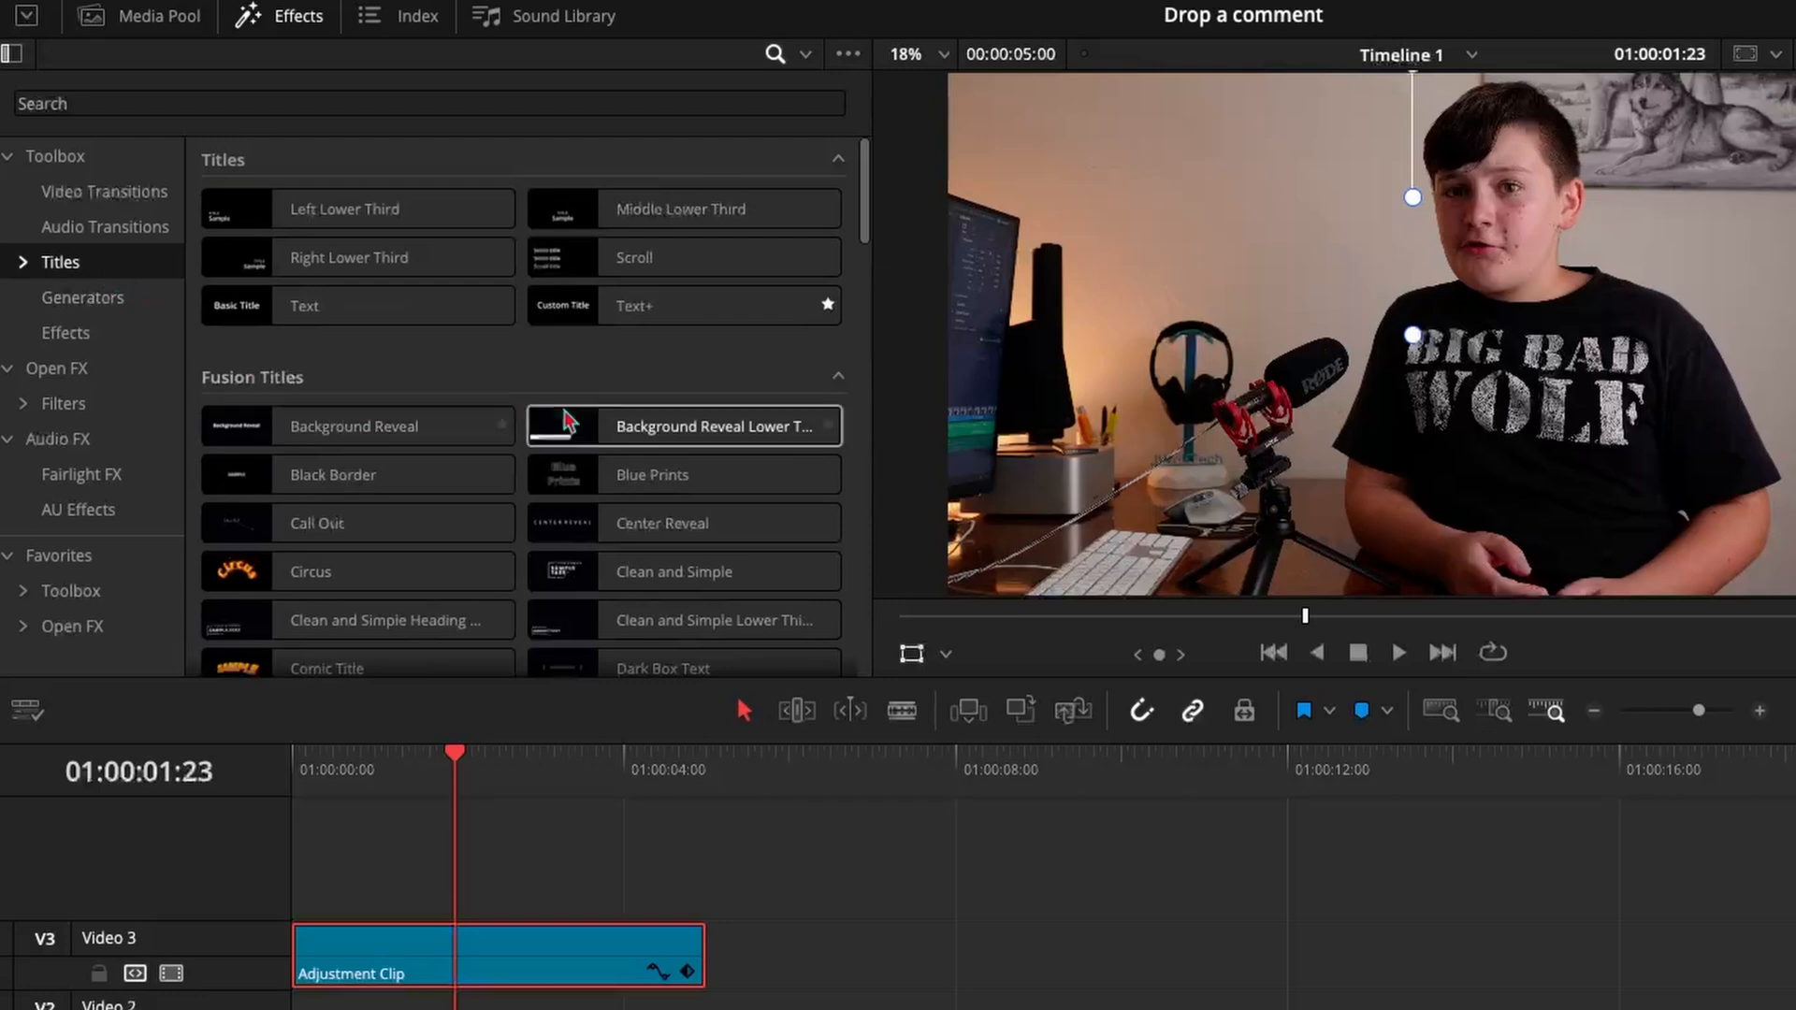
{"action": "mouse_move", "coordinate": [628, 350]}
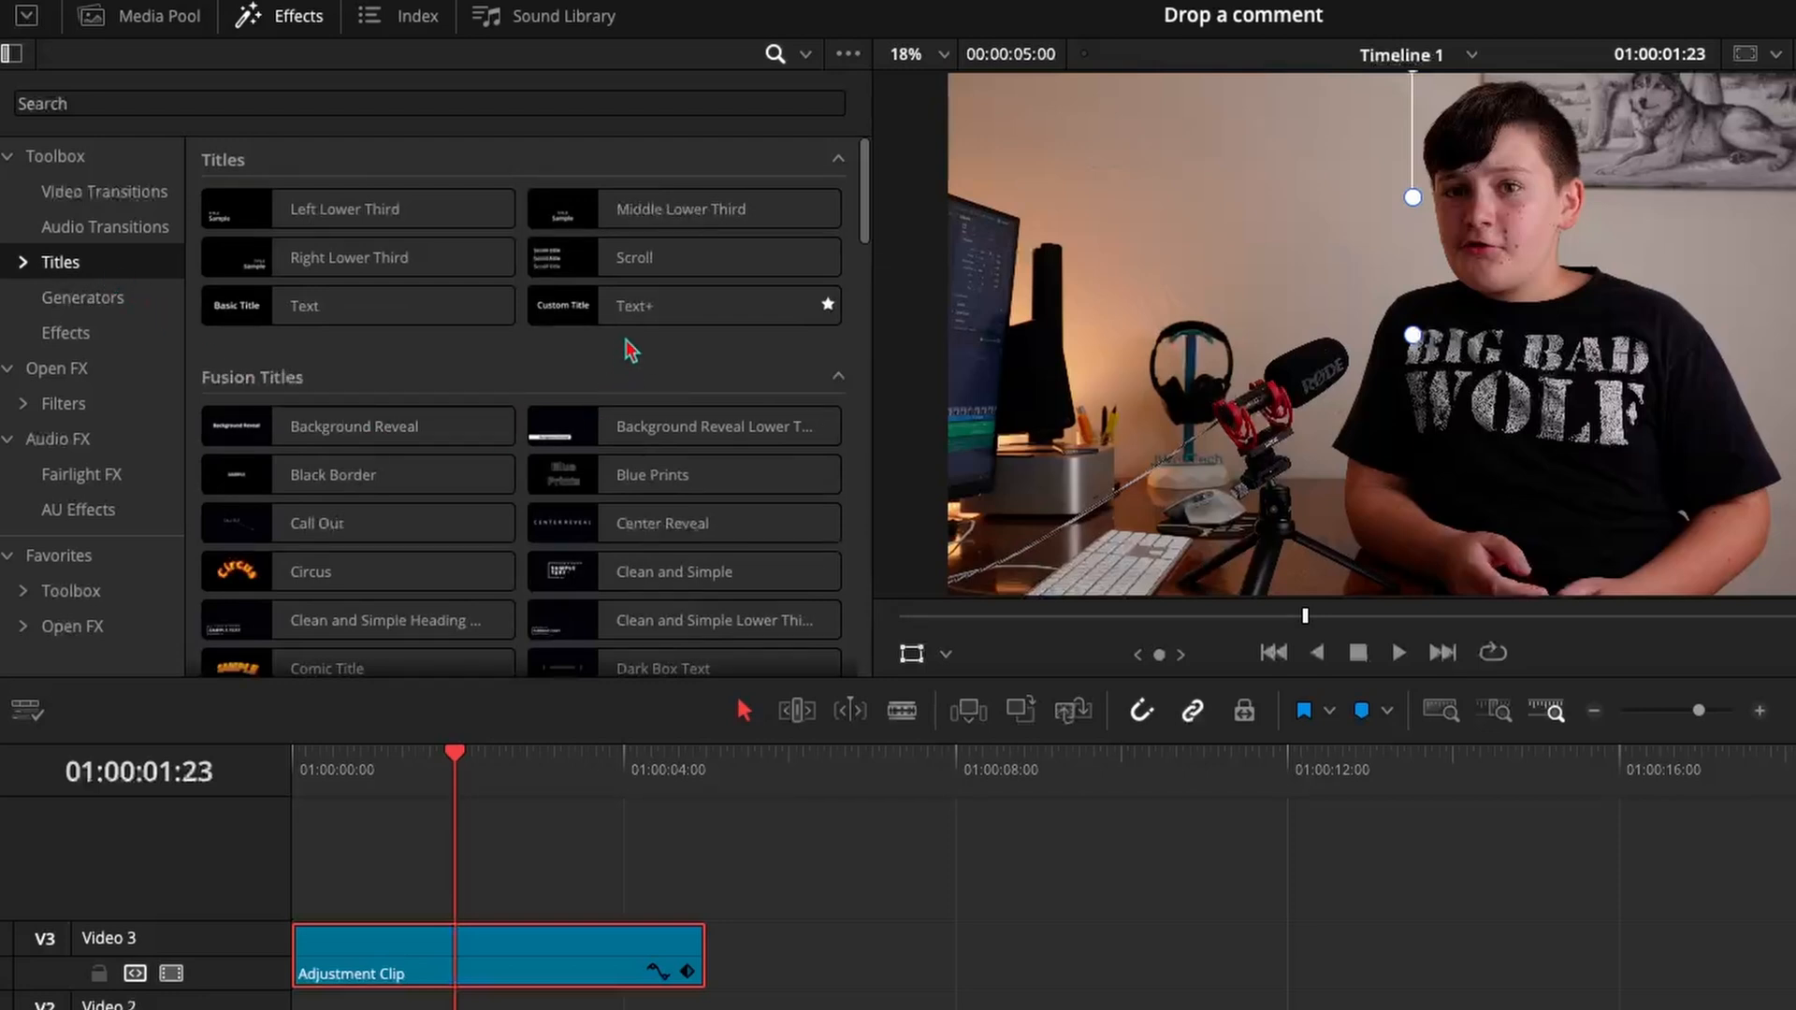
{"action": "left_click", "coordinate": [681, 305]}
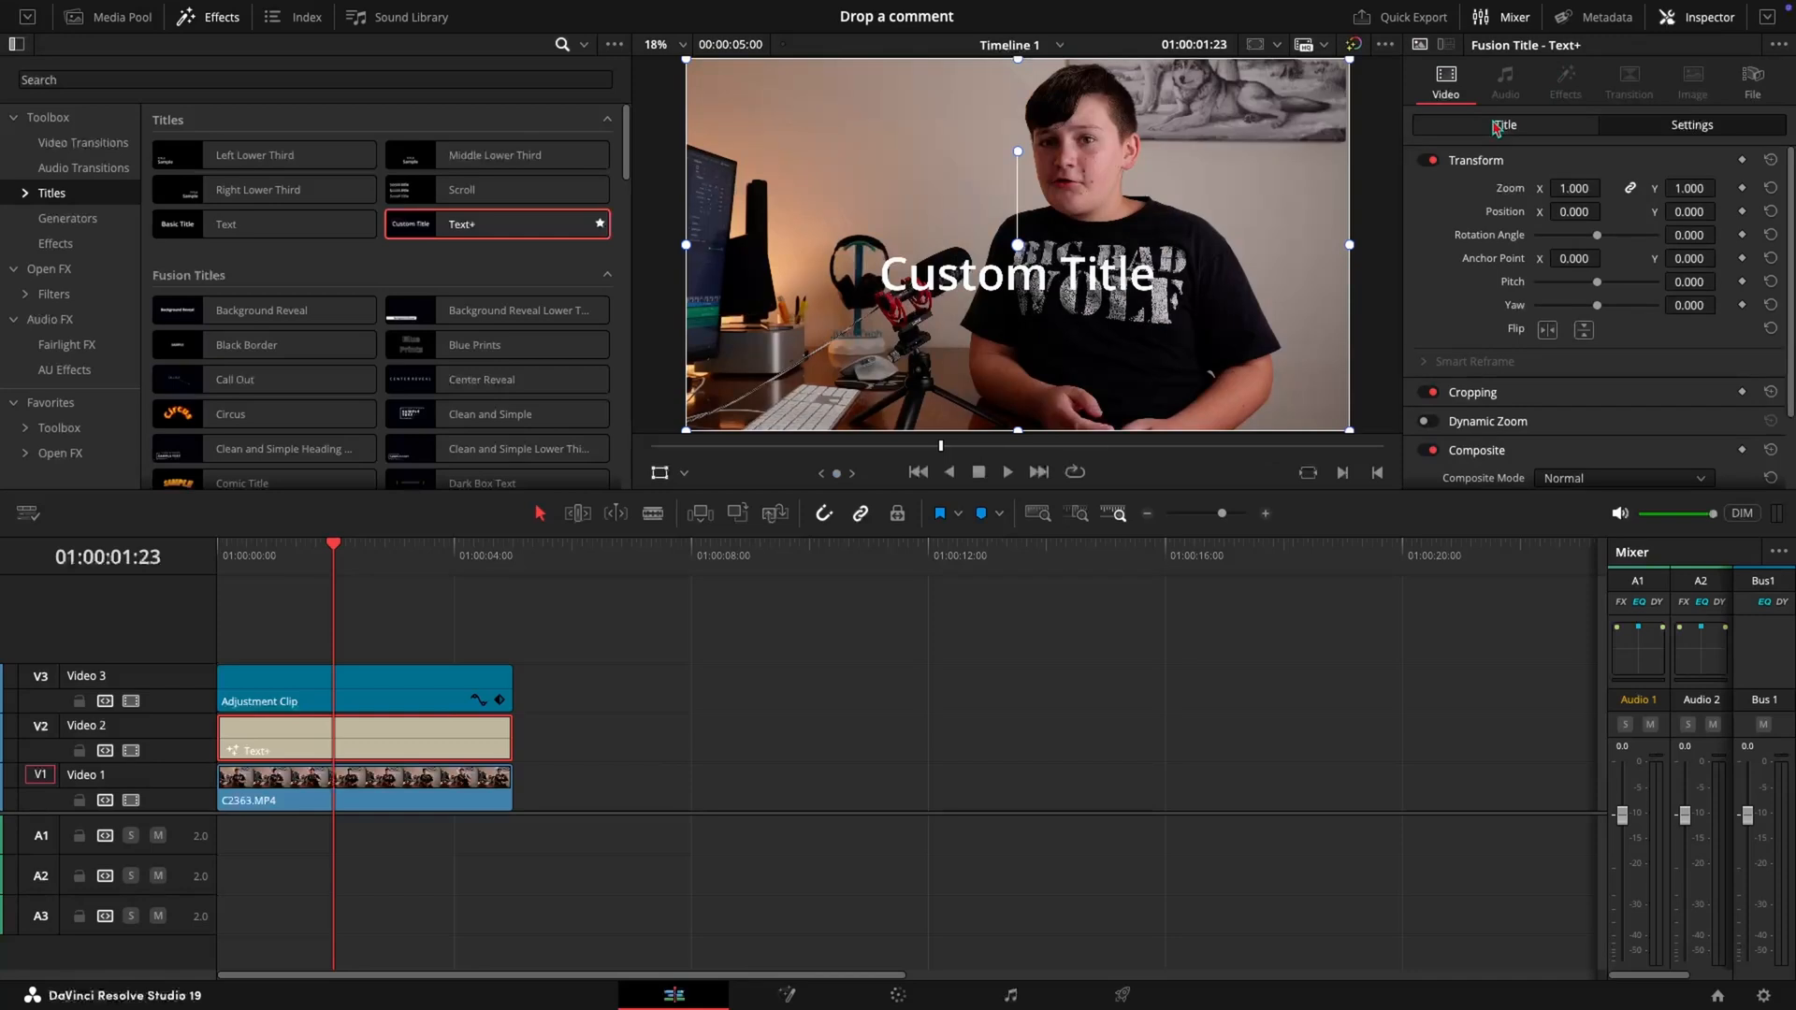
Style the title: Nanum Brush Script font, yellow, larger size, softness, Y offset -0.05
{"action": "left_click", "coordinate": [1504, 125]}
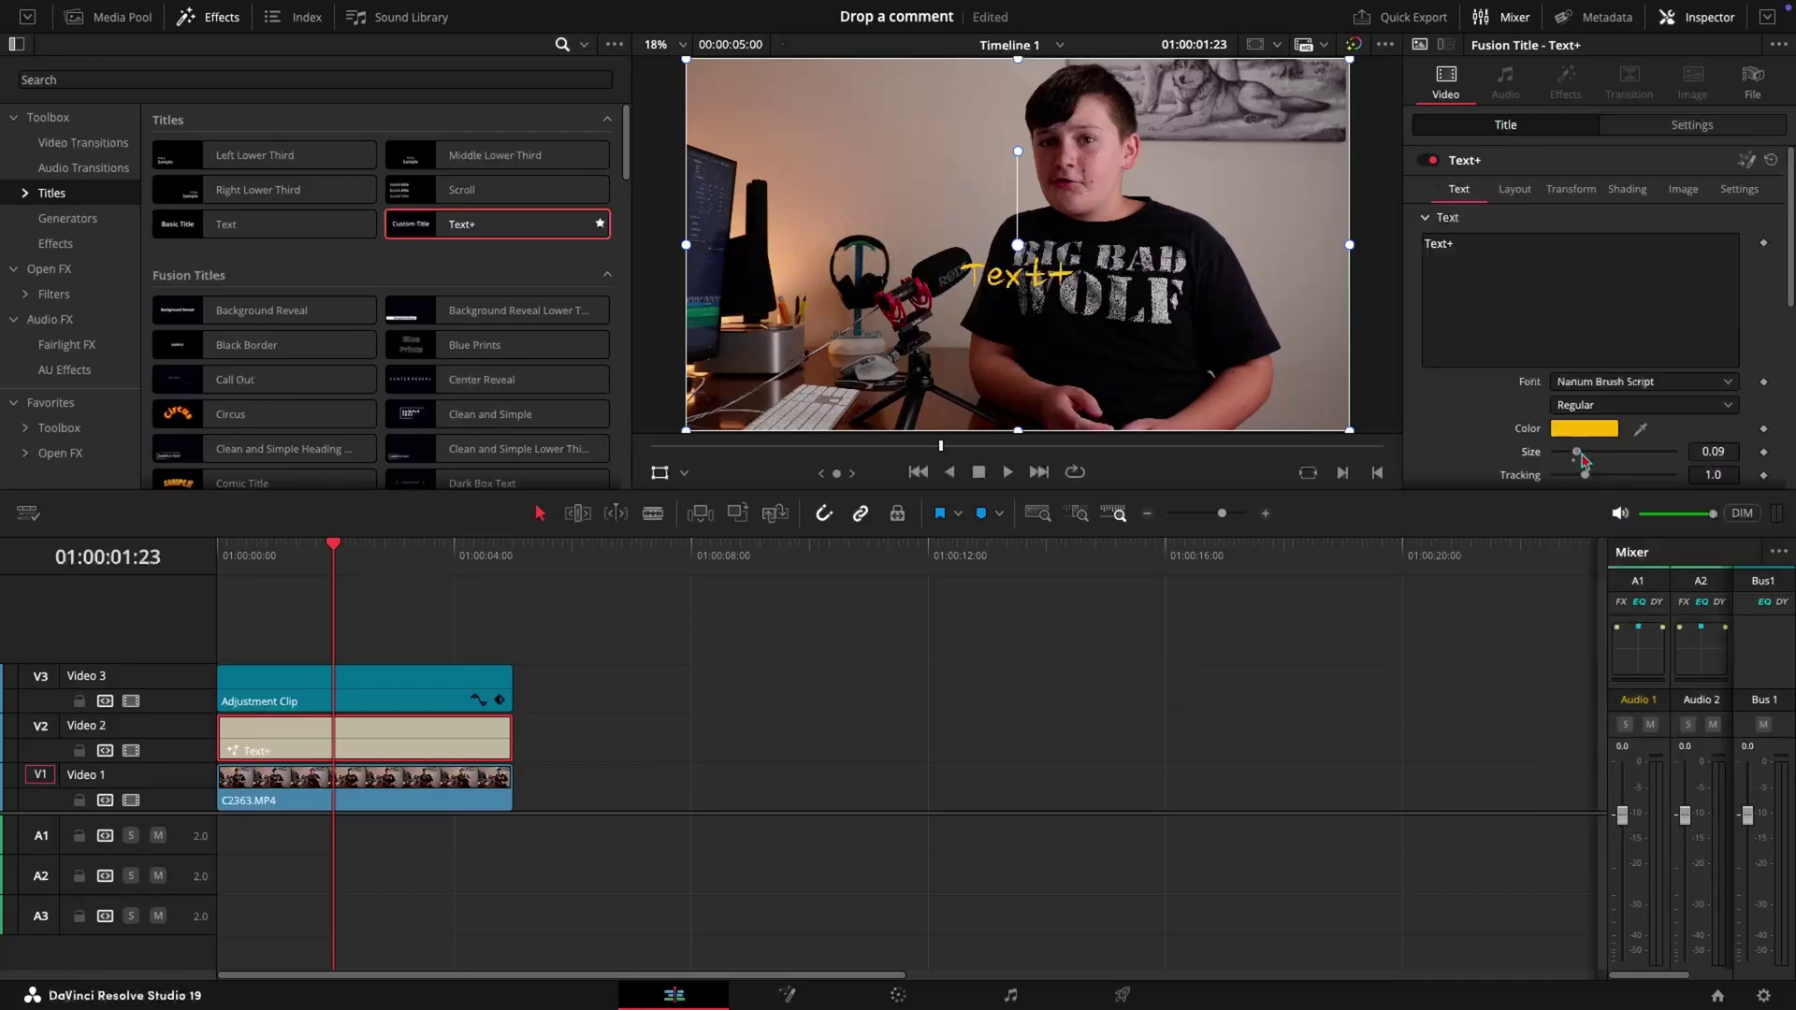
{"action": "scroll", "scroll_direction": "down", "scroll_amount": 3}
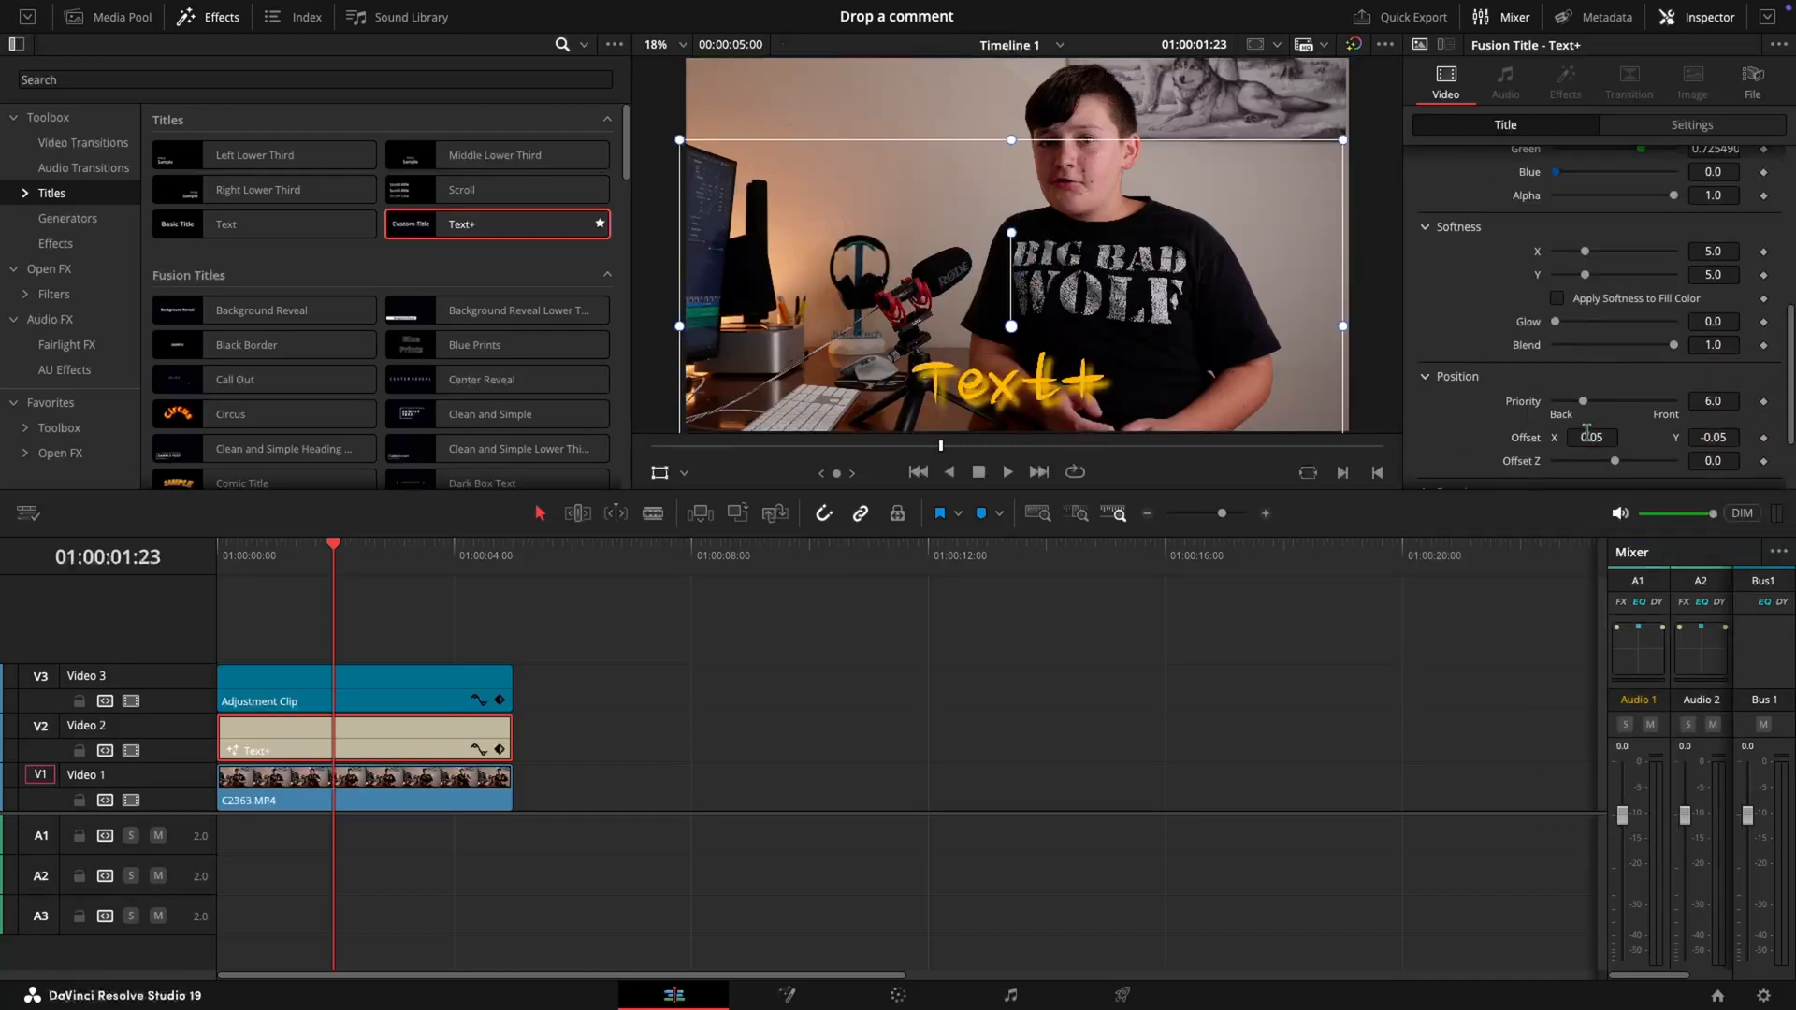